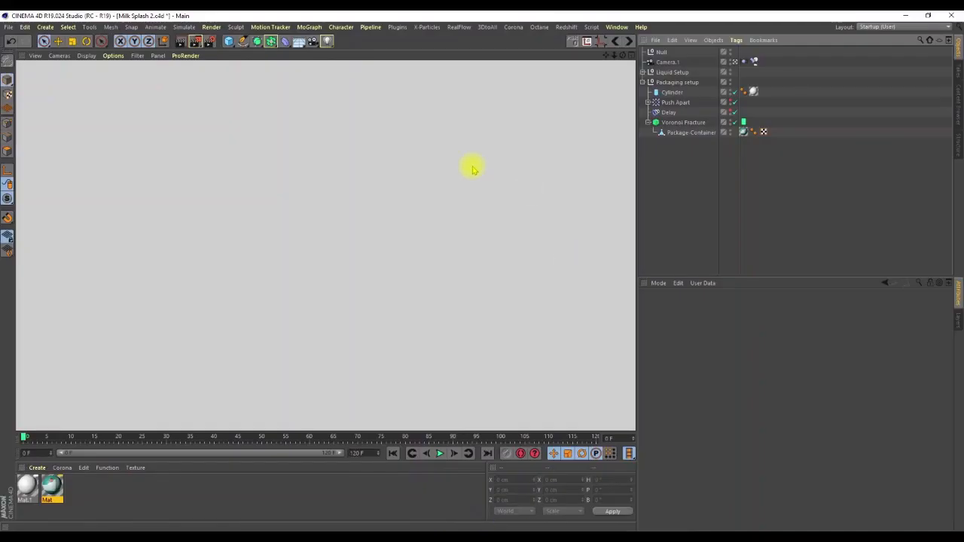
Shrink the new cube to about 11 cm and move it against the reference figure's back
{"action": "left_click", "coordinate": [438, 455]}
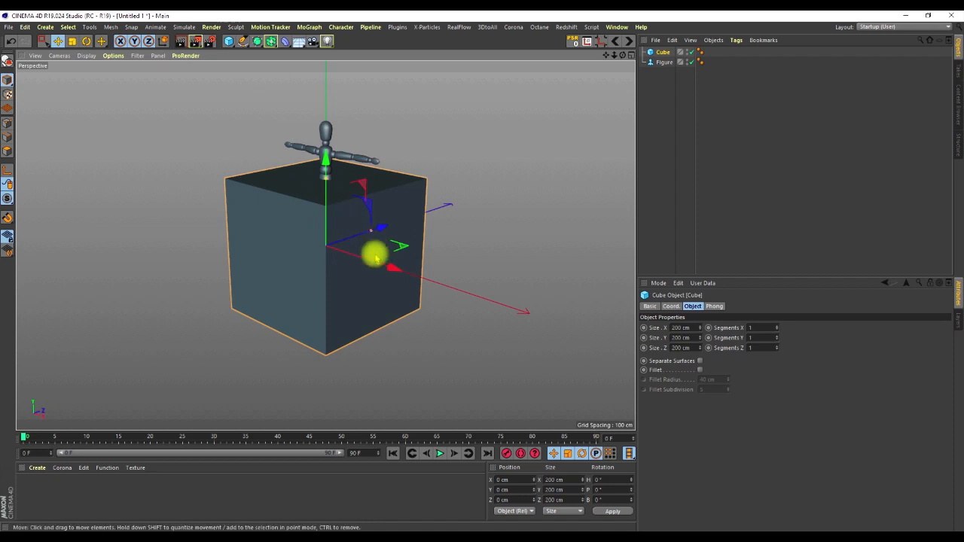
{"action": "left_click_drag", "start_coordinate": [399, 247], "coordinate": [331, 256]}
{"action": "type", "text": "16"}
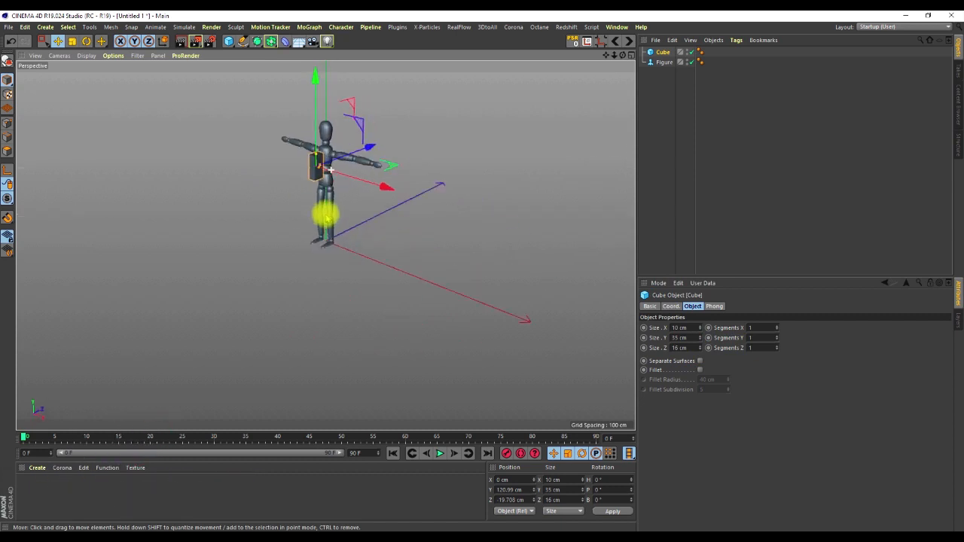
Delete the Figure, raise the cube's Size Y into a tall box and enable Fillet
{"action": "left_click", "coordinate": [663, 62]}
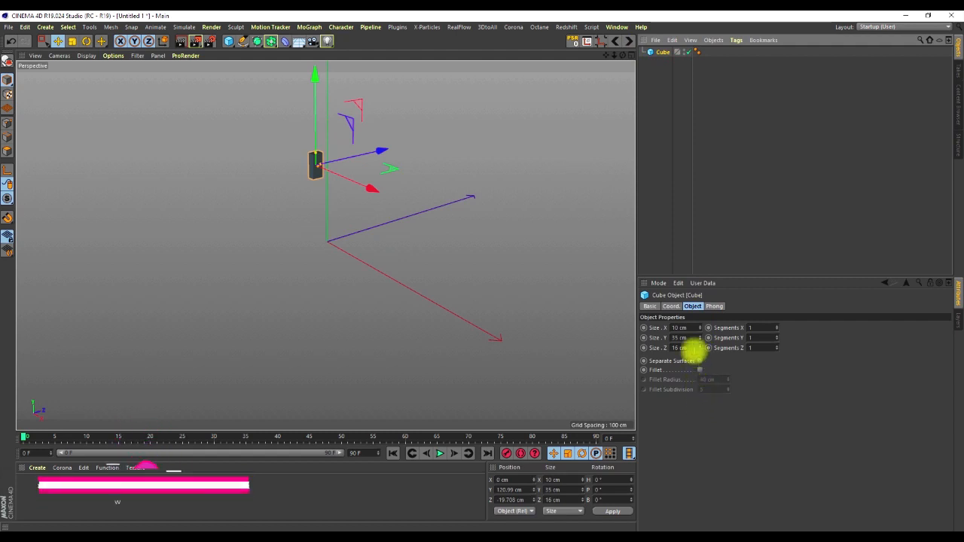
{"action": "left_click", "coordinate": [671, 306]}
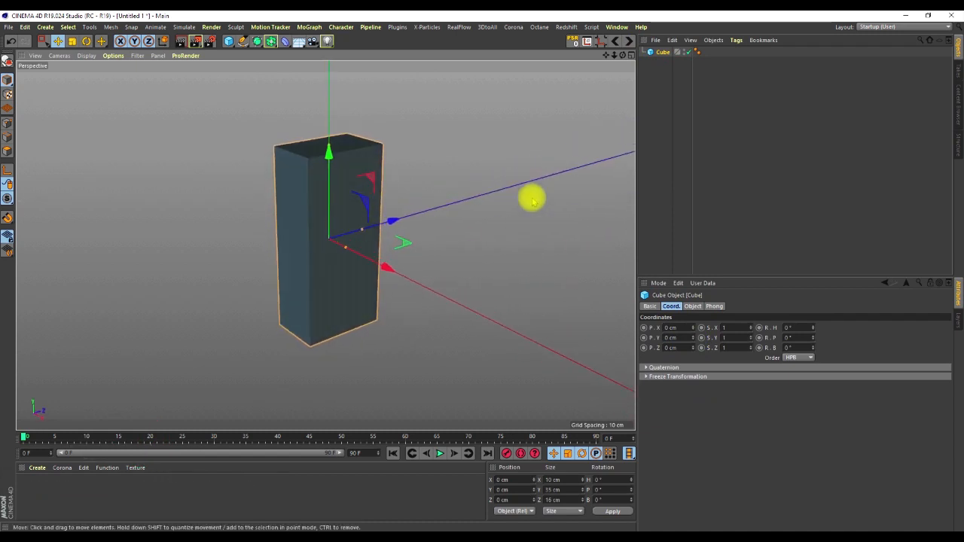
{"action": "left_click", "coordinate": [693, 306]}
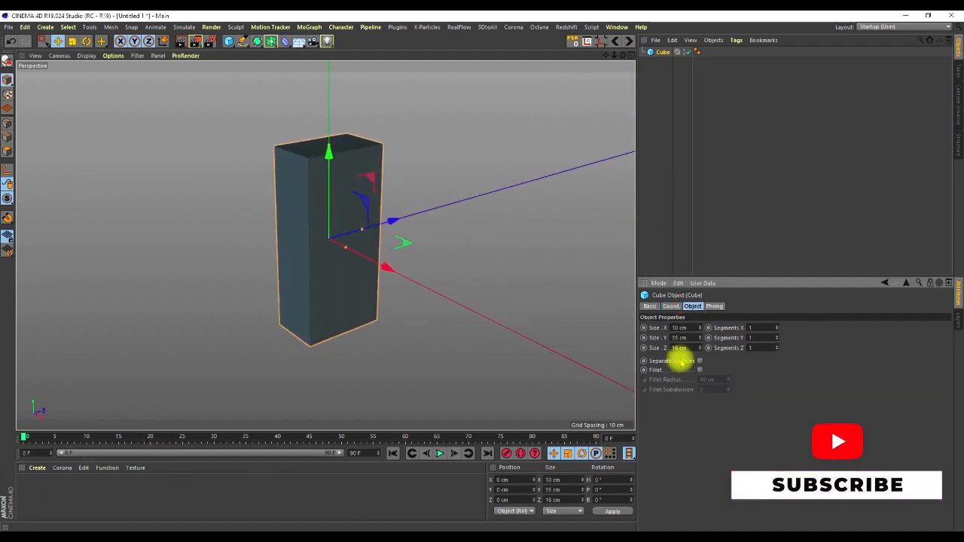
{"action": "left_click", "coordinate": [699, 369]}
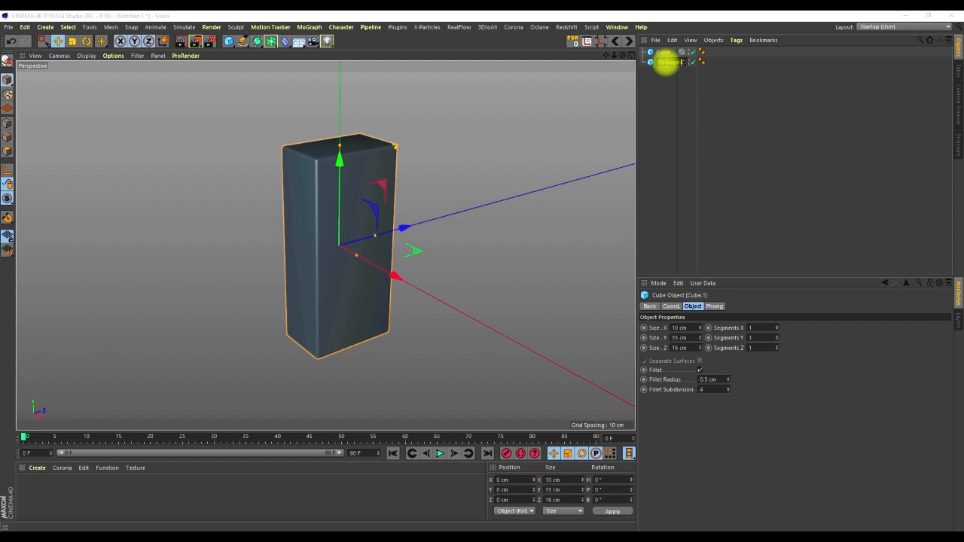
Name the box 'Package-Container' within the Liquid Setup and Packaging setup groups
{"action": "type", "text": "Package-Container"}
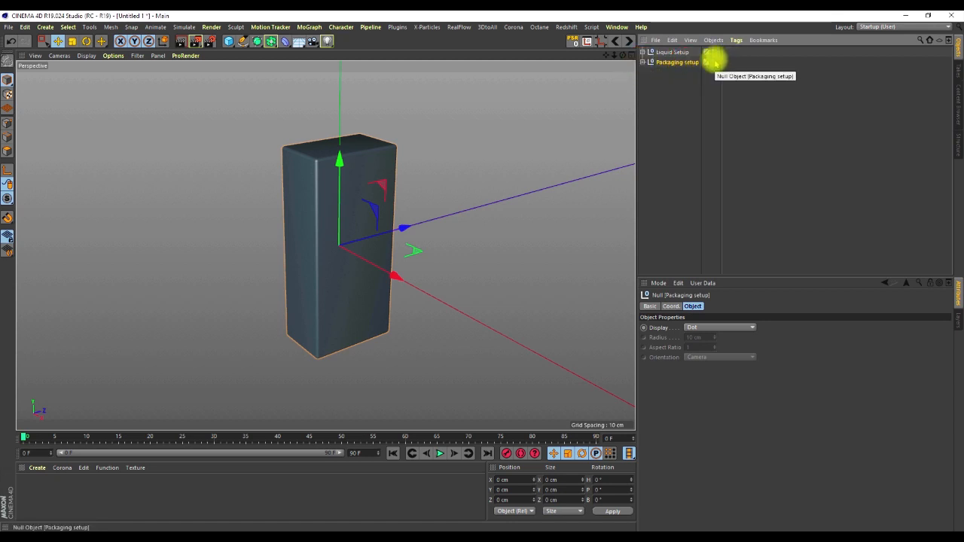
Make the box editable and delete its top polygon to open it into a hollow container
{"action": "left_click", "coordinate": [667, 51]}
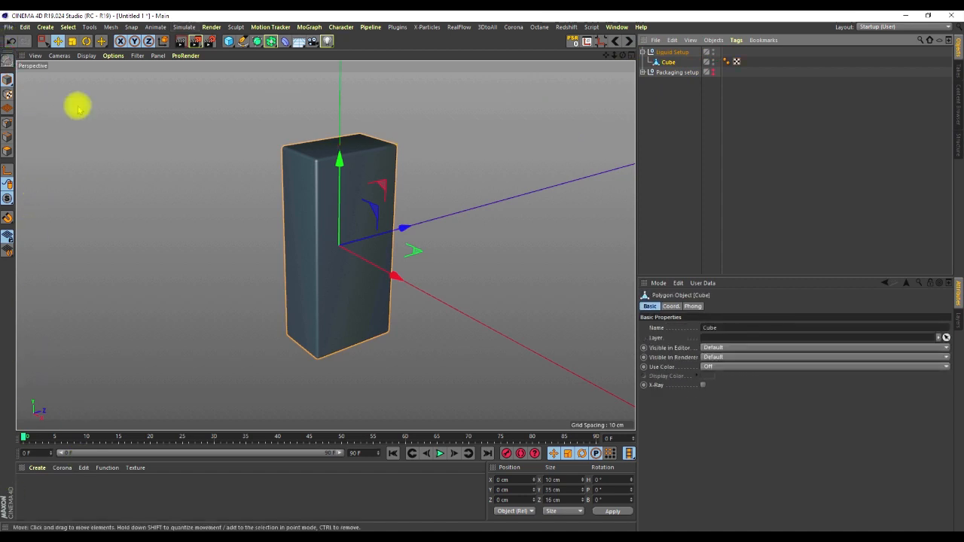
{"action": "mouse_move", "coordinate": [554, 220]}
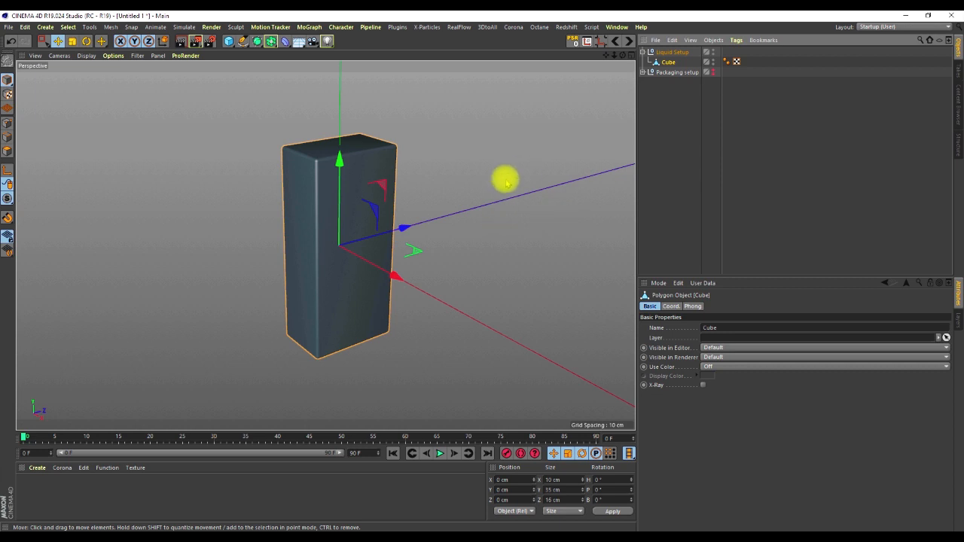
{"action": "left_click_drag", "start_coordinate": [504, 181], "coordinate": [470, 229]}
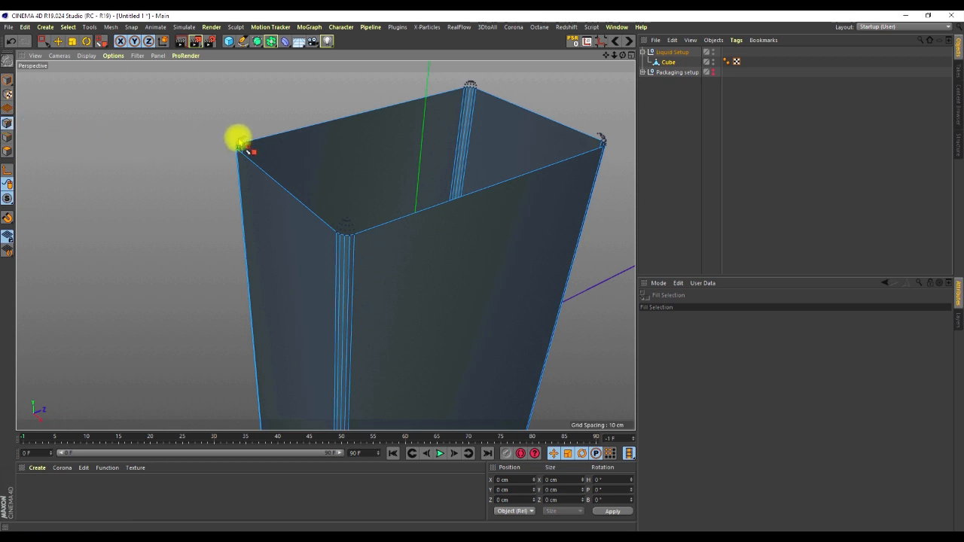
Extrude all polygons with Create Caps to give the open box wall thickness
{"action": "right_click", "coordinate": [239, 145]}
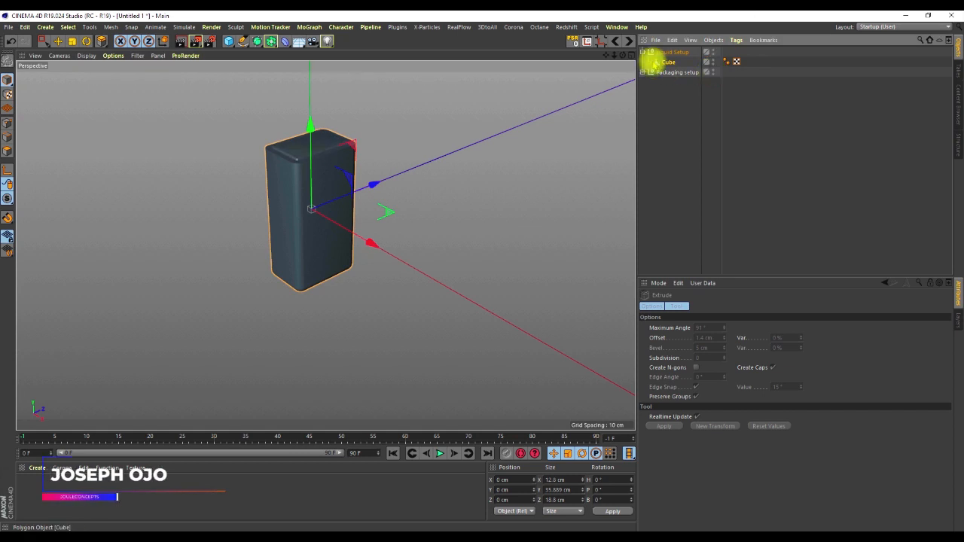
Scale the thick-walled container slightly wider so its opening looks right
{"action": "left_click", "coordinate": [669, 62]}
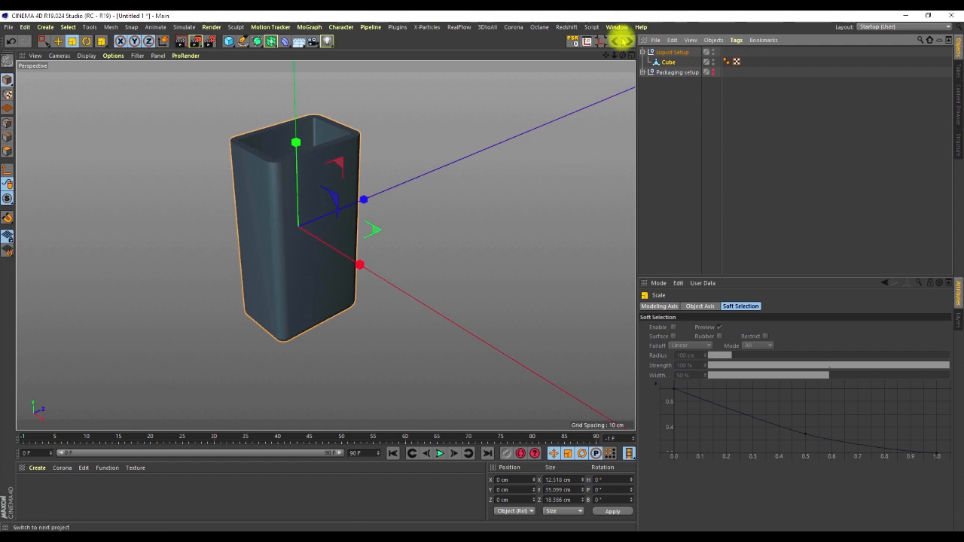
Add a RealFlow Scene with an Emitter and place the shrunken emitter above the container
{"action": "left_click", "coordinate": [667, 62]}
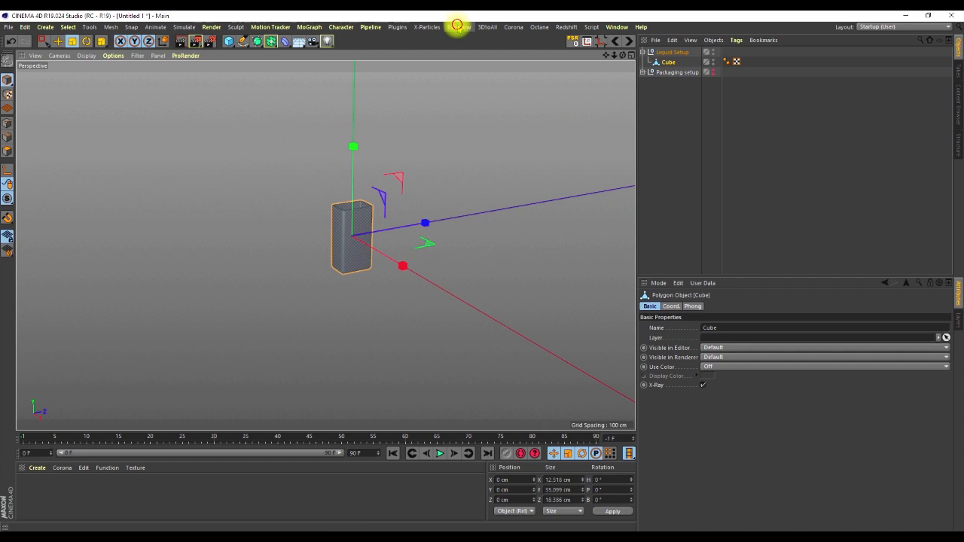
{"action": "left_click", "coordinate": [455, 27]}
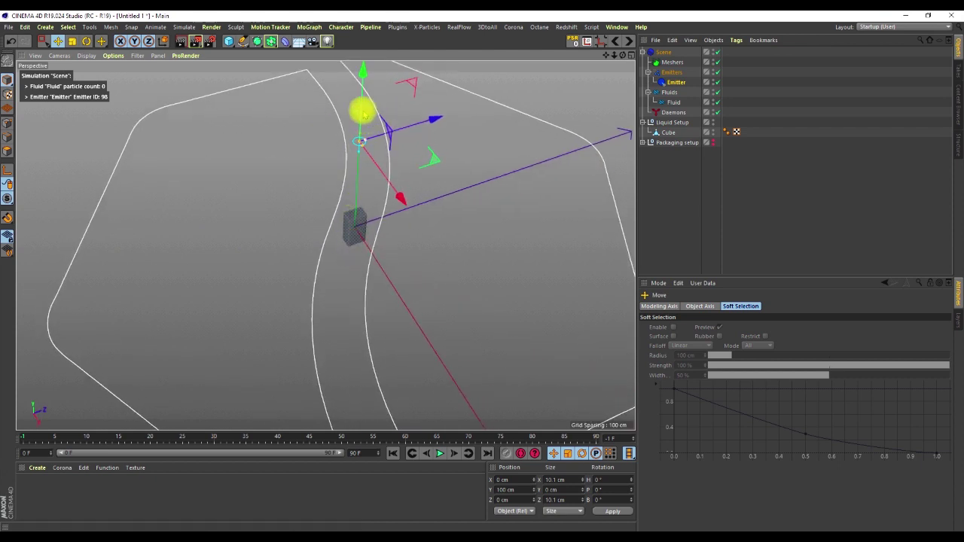
{"action": "left_click_drag", "start_coordinate": [365, 113], "coordinate": [360, 165]}
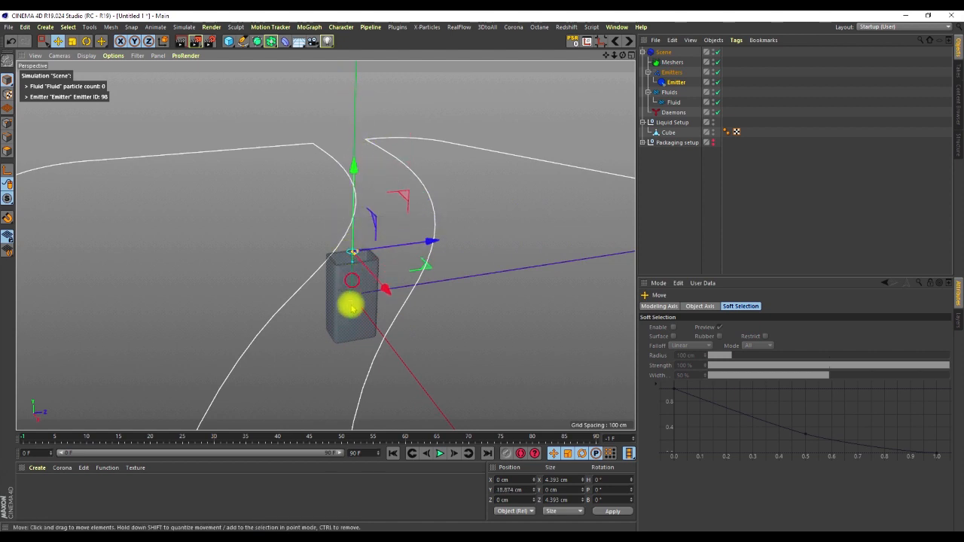
{"action": "left_click_drag", "start_coordinate": [352, 308], "coordinate": [350, 169]}
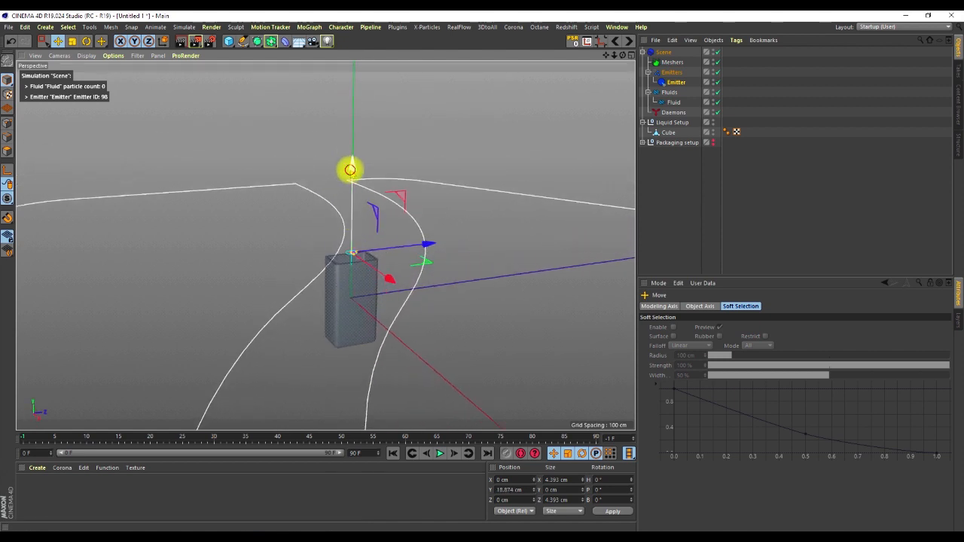
{"action": "left_click_drag", "start_coordinate": [350, 169], "coordinate": [354, 283]}
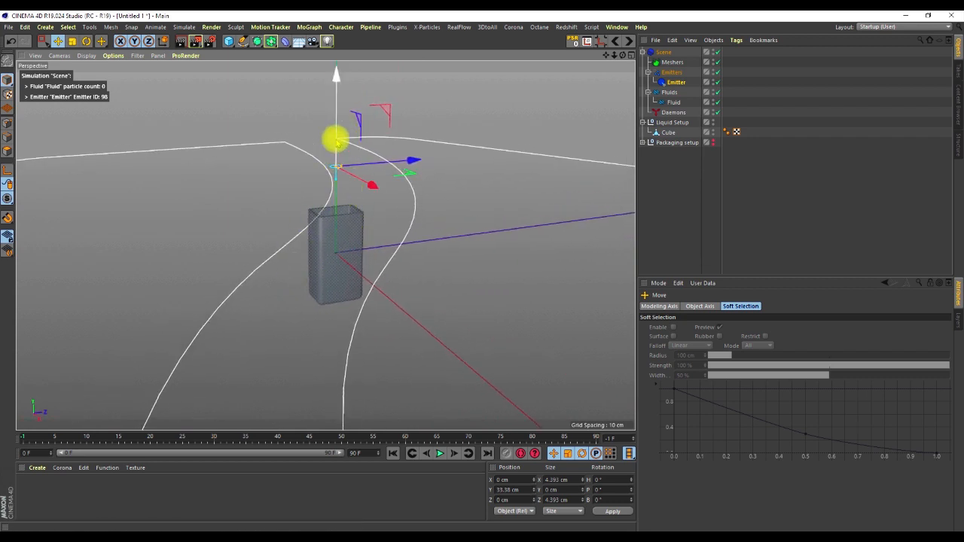
Play the simulation to about frame 41 so particles emit, then deselect everything
{"action": "left_click", "coordinate": [670, 92]}
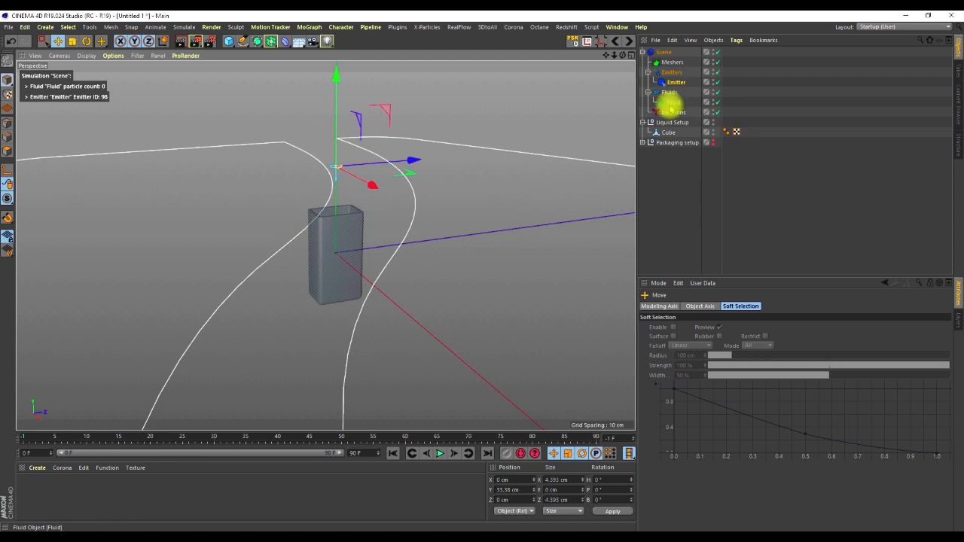
{"action": "left_click", "coordinate": [650, 91]}
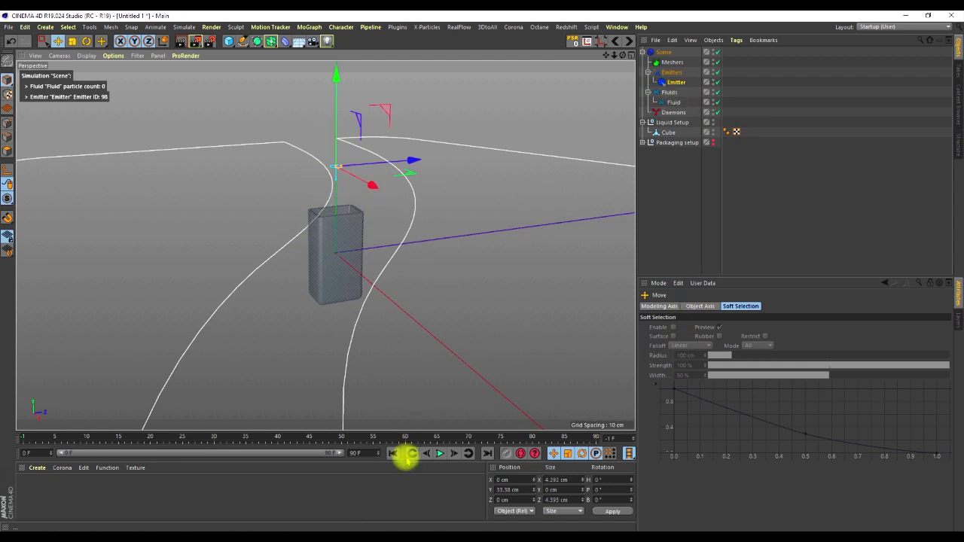
{"action": "left_click", "coordinate": [441, 455]}
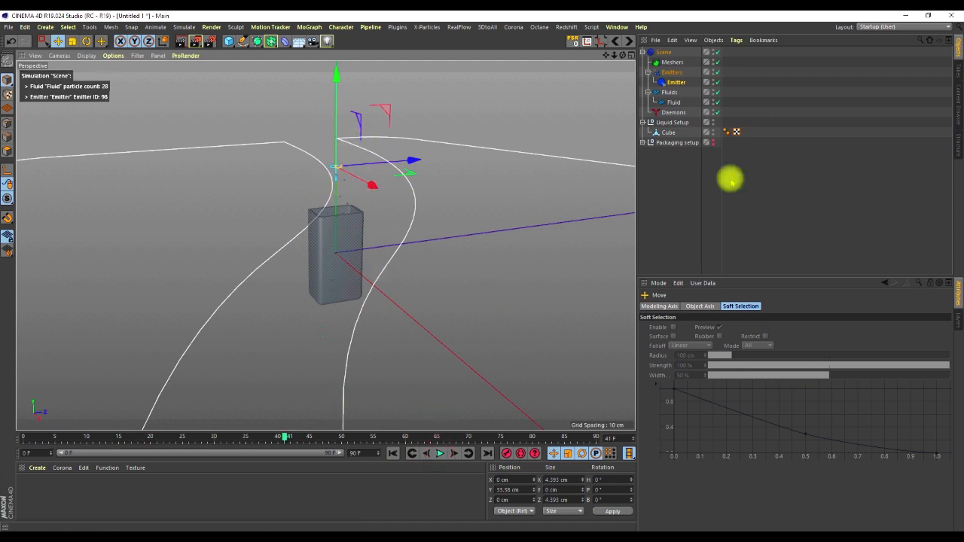
{"action": "left_click", "coordinate": [673, 102]}
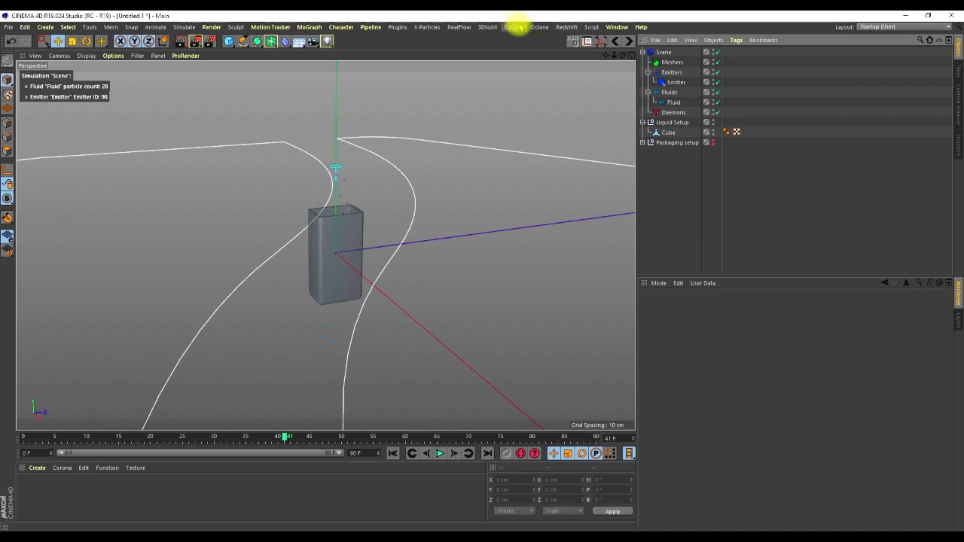
Add Drag, Noise Field, Sheeter and k Volume daemons from the RealFlow daemons menu
{"action": "left_click", "coordinate": [458, 28]}
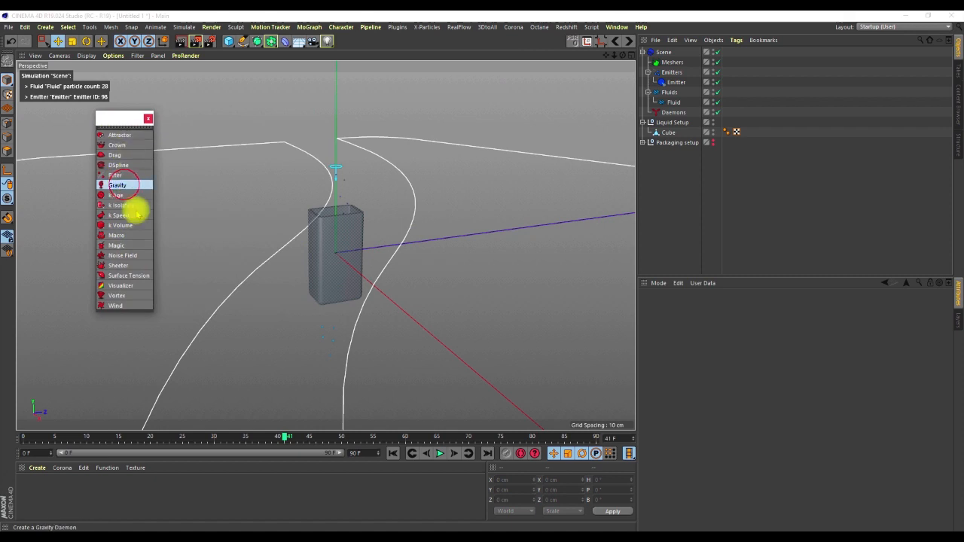
{"action": "left_click", "coordinate": [115, 154]}
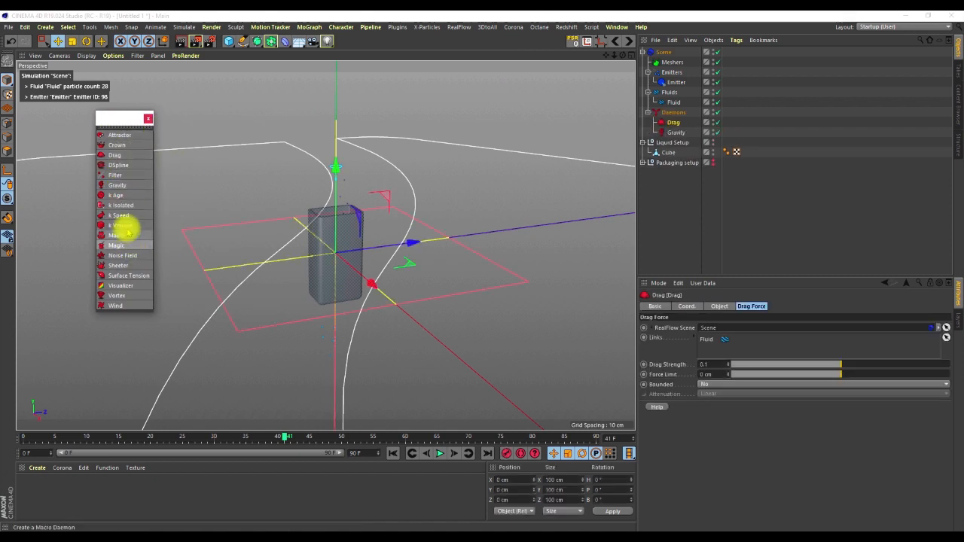
{"action": "left_click", "coordinate": [123, 256]}
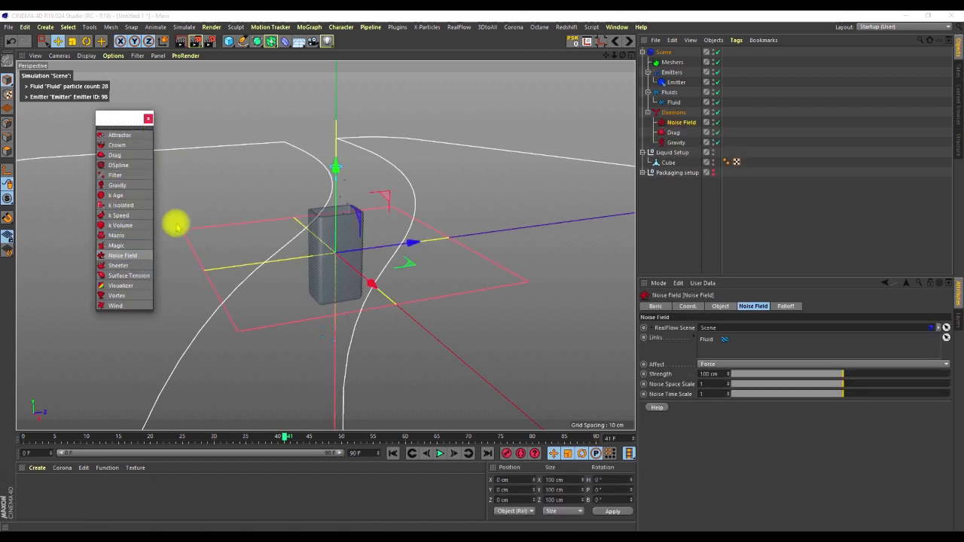
{"action": "left_click", "coordinate": [117, 265]}
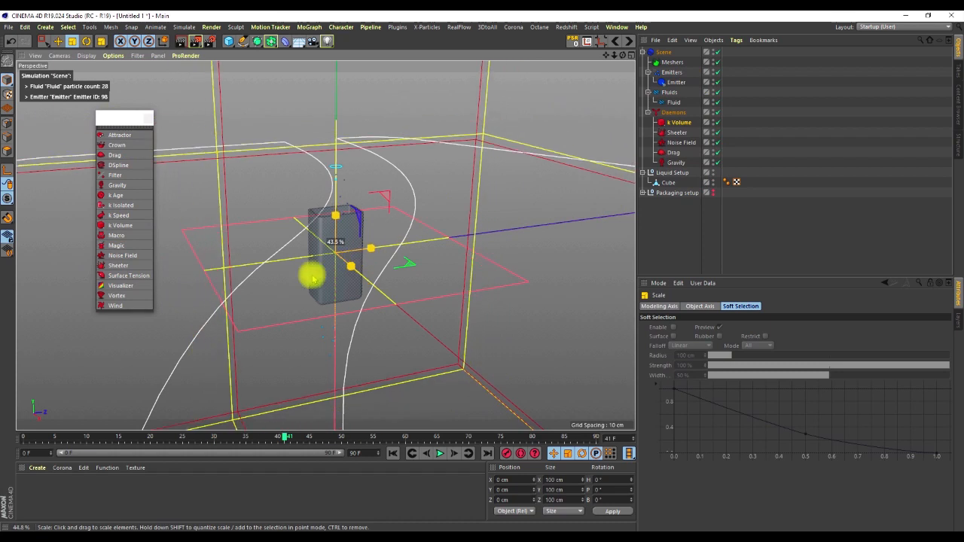
Scale the k Volume daemon into a tall box enclosing the container and space above
{"action": "left_click_drag", "start_coordinate": [313, 279], "coordinate": [211, 309]}
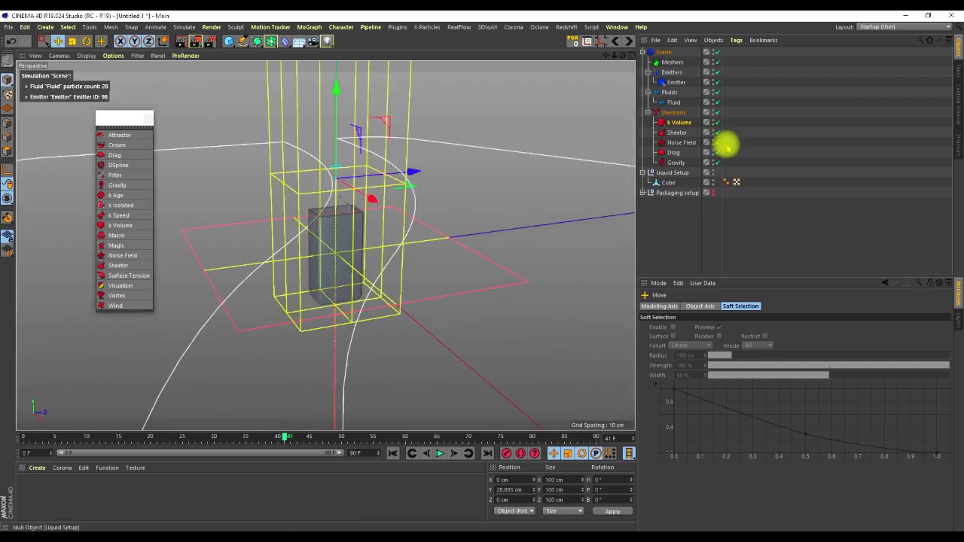
{"action": "left_click", "coordinate": [679, 122]}
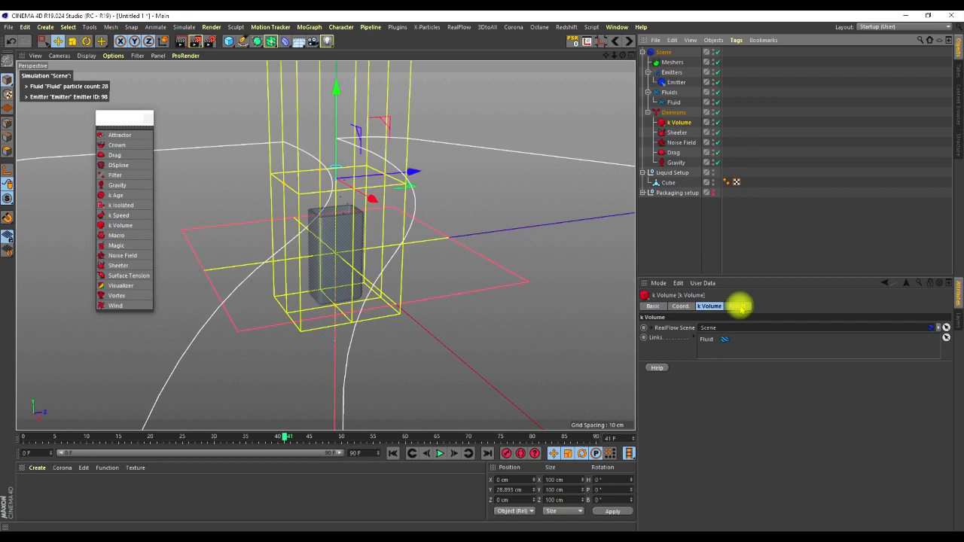
{"action": "left_click", "coordinate": [735, 306]}
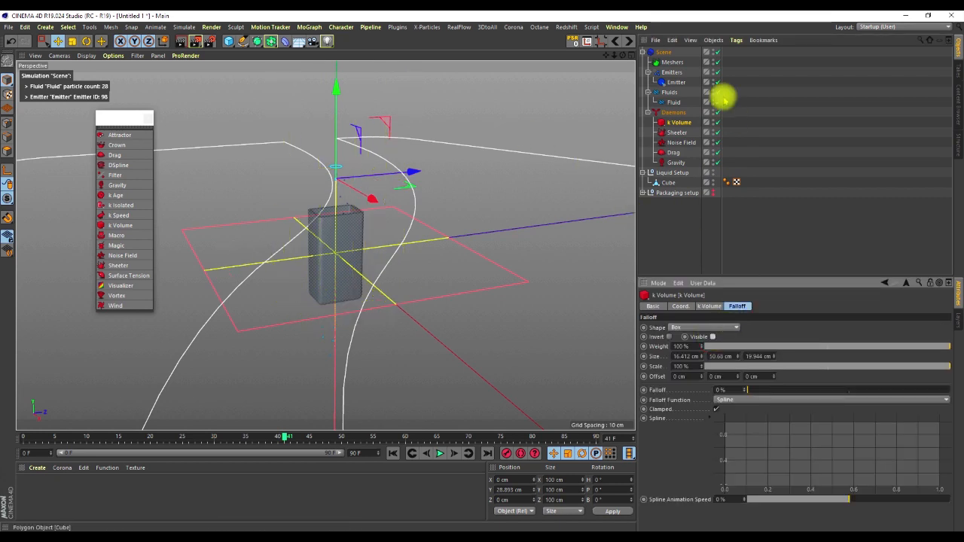
{"action": "mouse_move", "coordinate": [678, 142]}
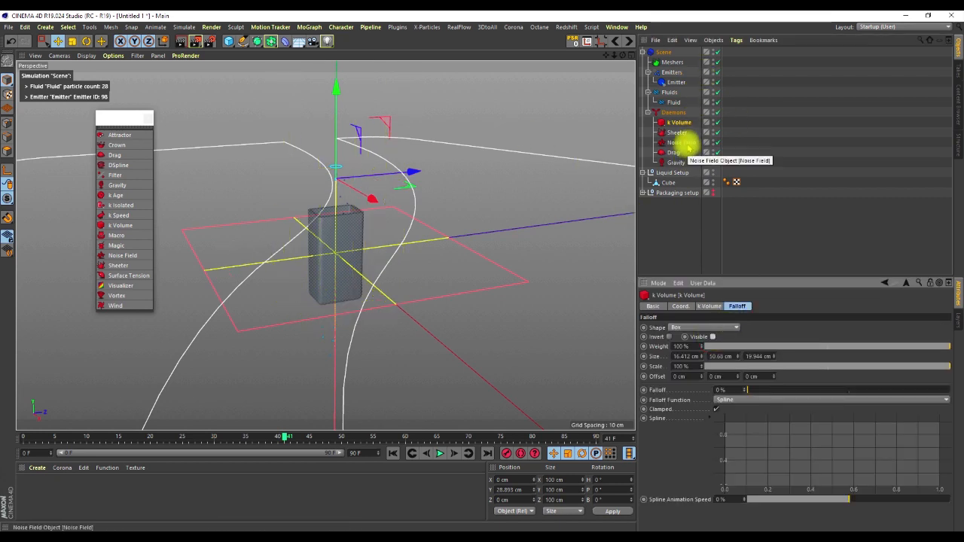
{"action": "left_click", "coordinate": [676, 142]}
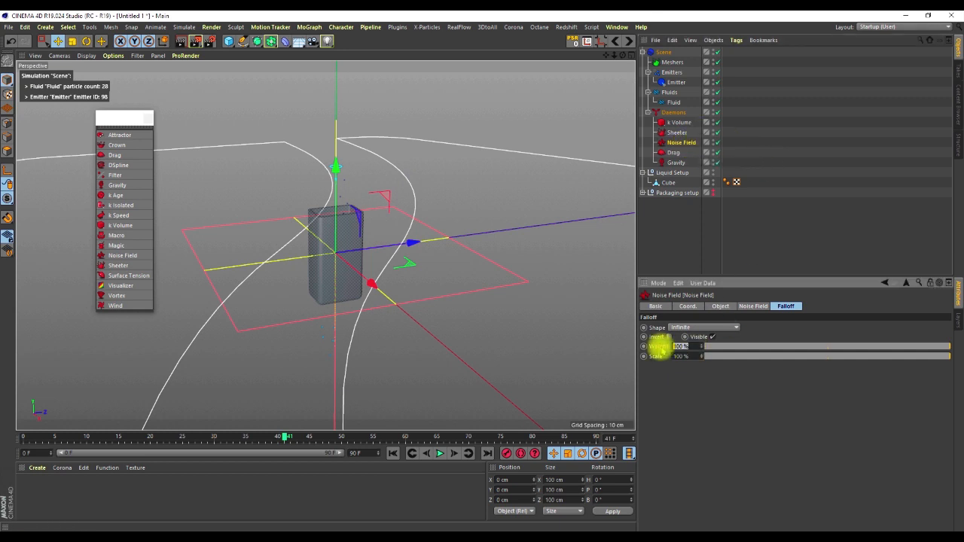
{"action": "left_click", "coordinate": [754, 305]}
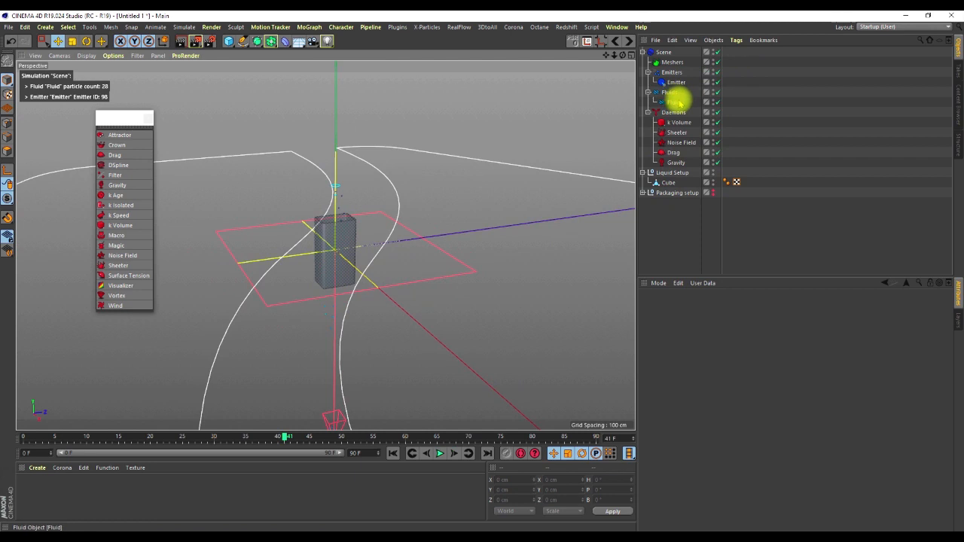
Select the Fluid object and rewind the simulation to its empty first frame
{"action": "left_click", "coordinate": [664, 102]}
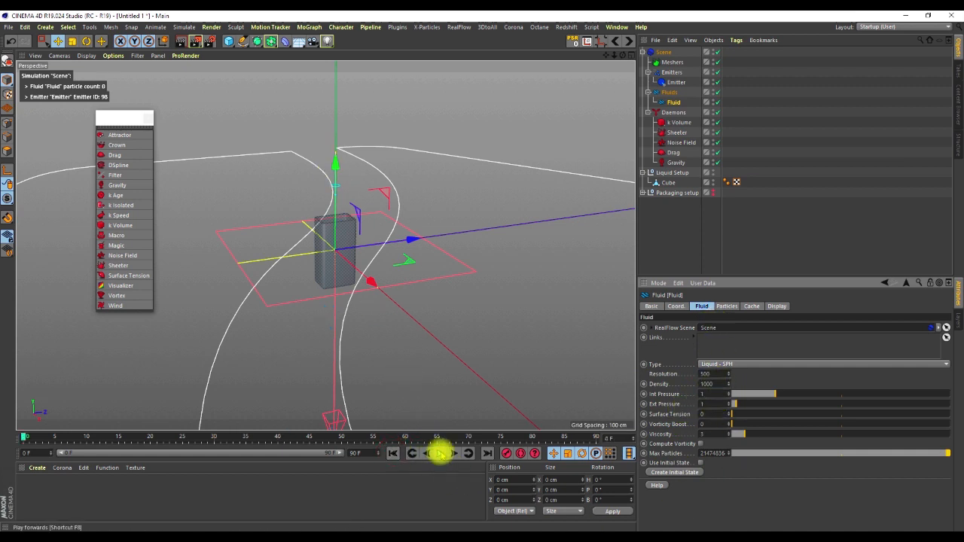
{"action": "left_click", "coordinate": [436, 453]}
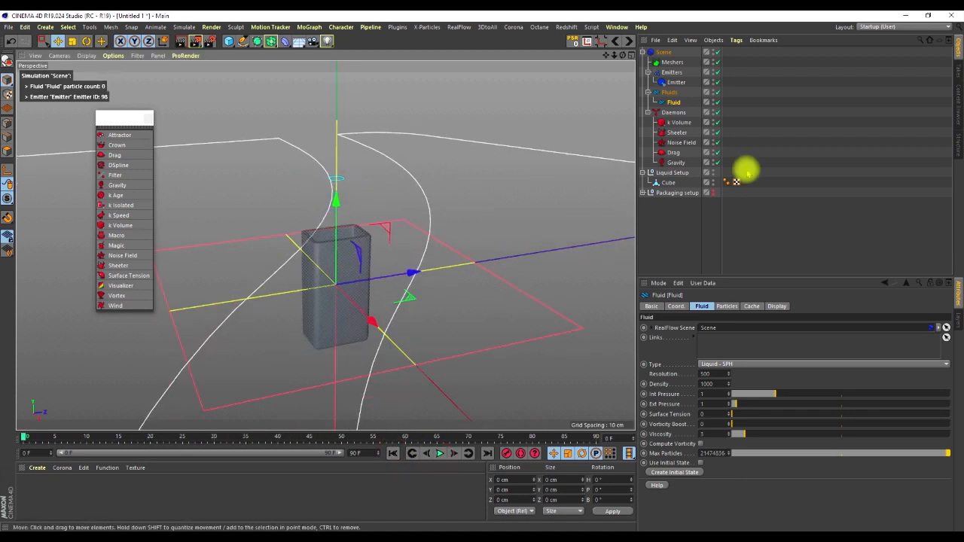
Move the emitter higher above the box and play the simulation to pour about 240 particles
{"action": "left_click", "coordinate": [675, 81]}
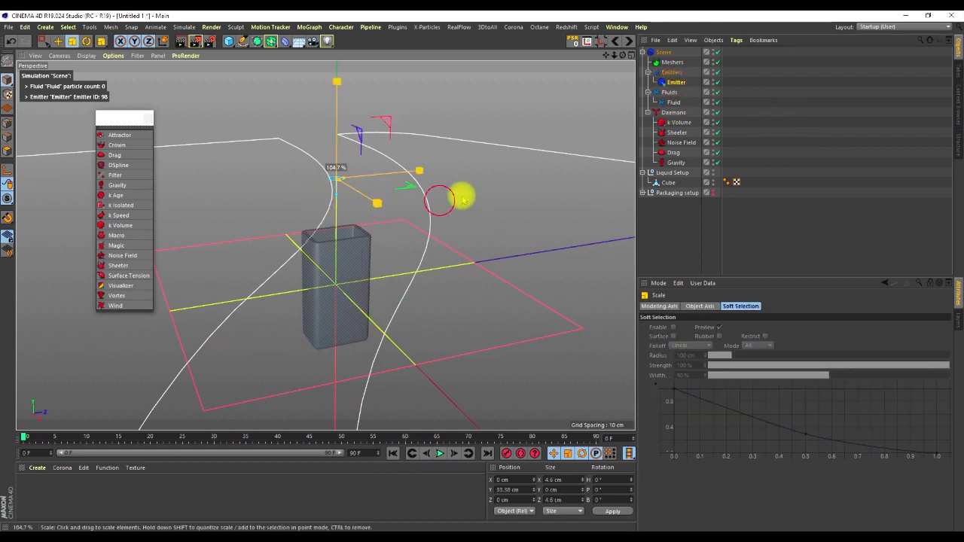
{"action": "left_click", "coordinate": [672, 82]}
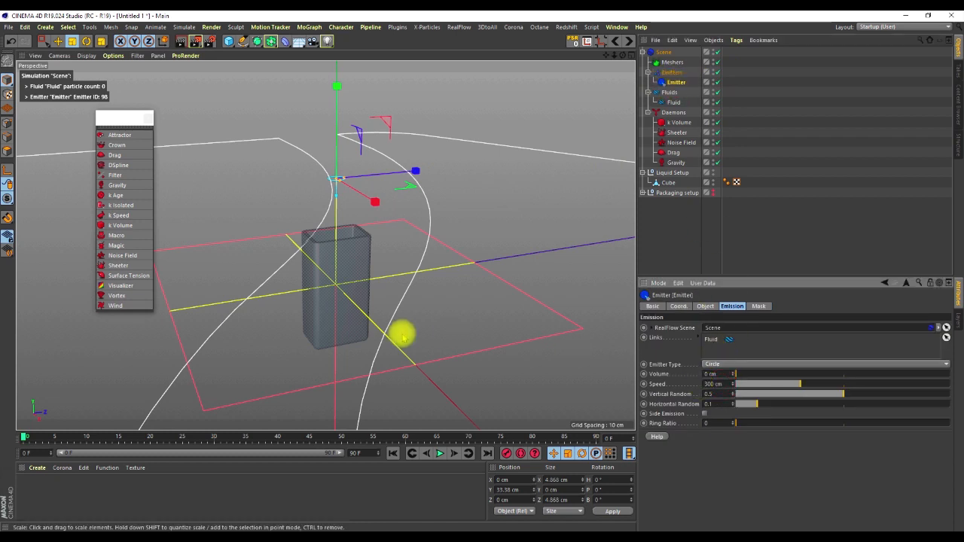
{"action": "left_click_drag", "start_coordinate": [404, 338], "coordinate": [315, 331]}
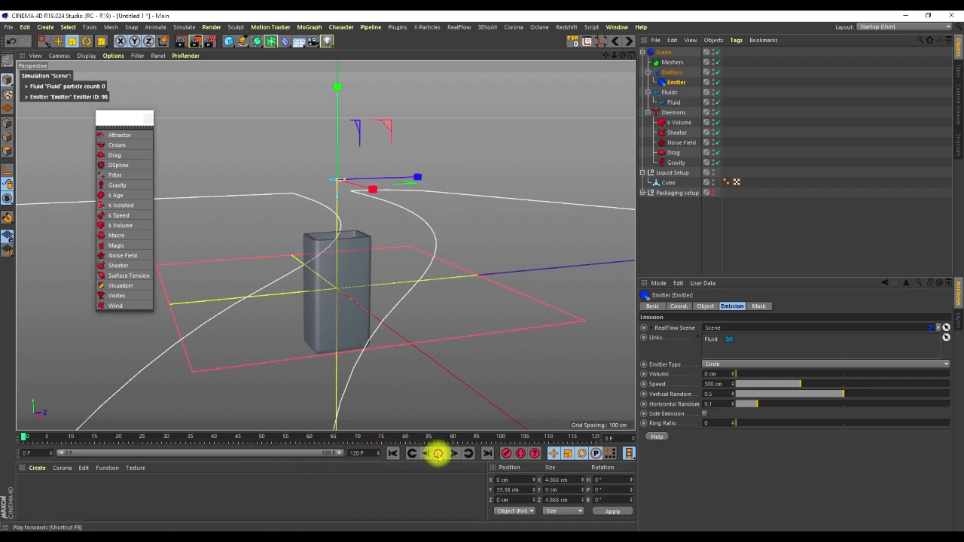
{"action": "left_click", "coordinate": [437, 455]}
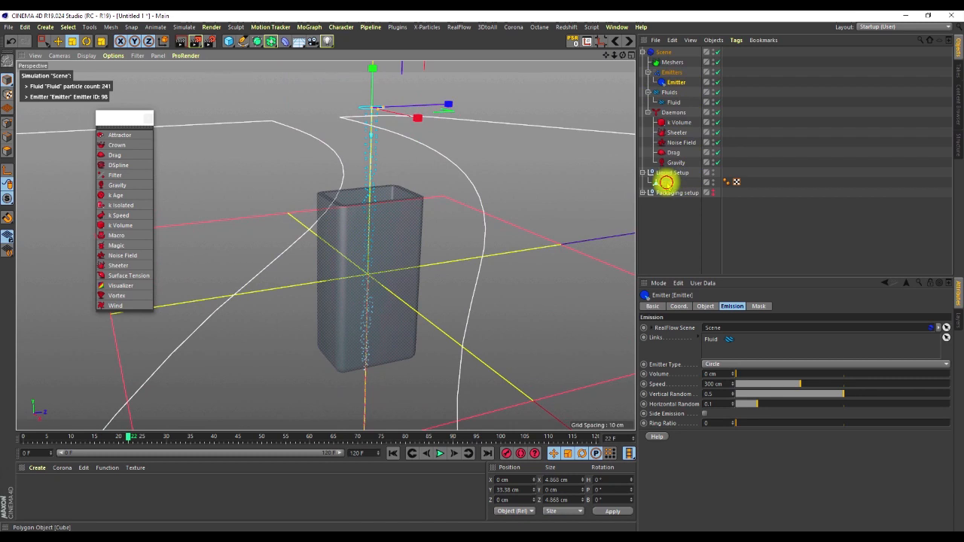
Place the Cube inside the Liquid Setup group and bring up its RealFlow tag choices
{"action": "left_click", "coordinate": [666, 183]}
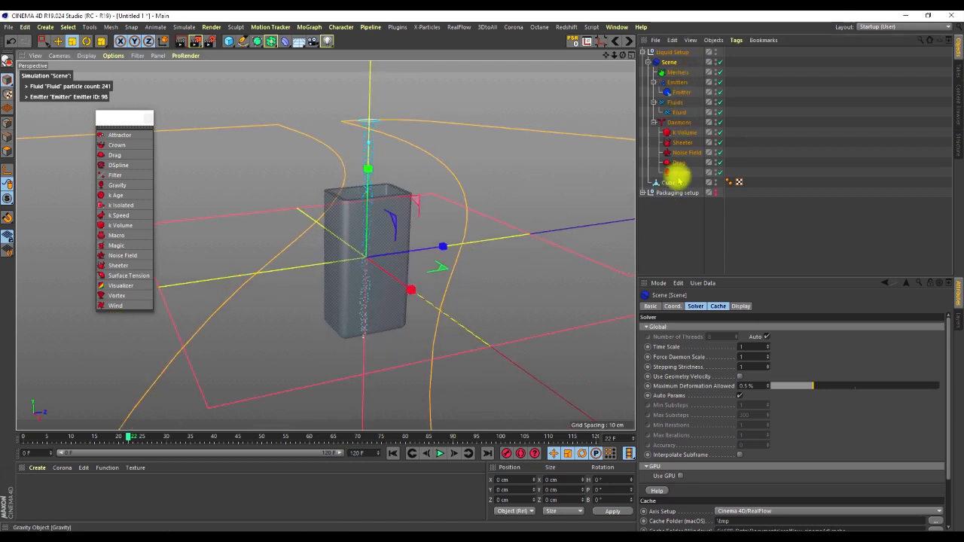
{"action": "left_click", "coordinate": [666, 182]}
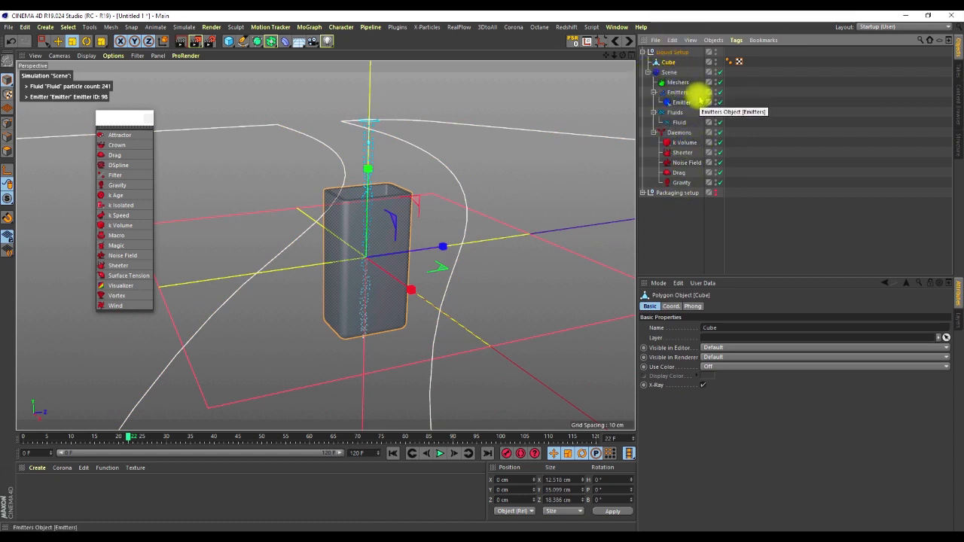
{"action": "left_click", "coordinate": [678, 122]}
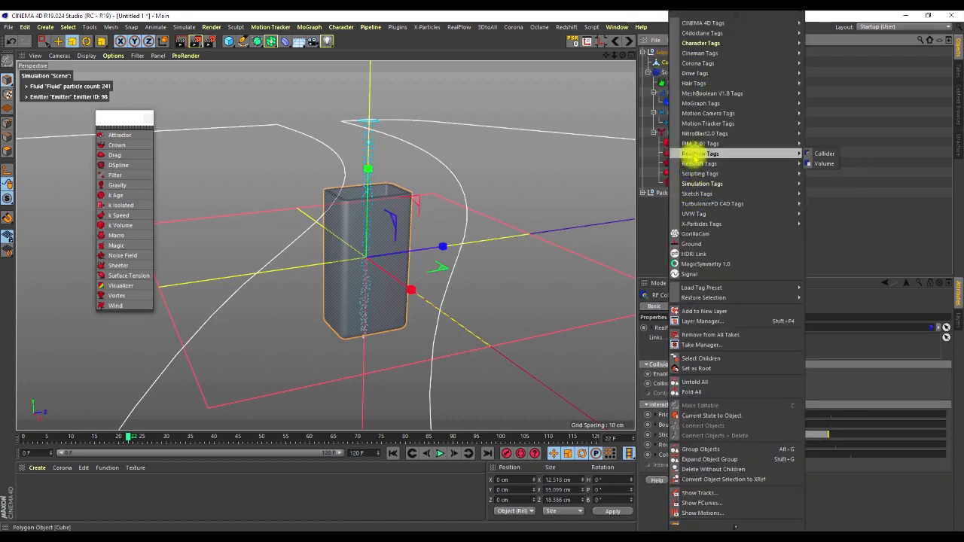
Add a RealFlow collider tag to the Cube and adjust its collision interaction sliders
{"action": "left_click", "coordinate": [824, 162]}
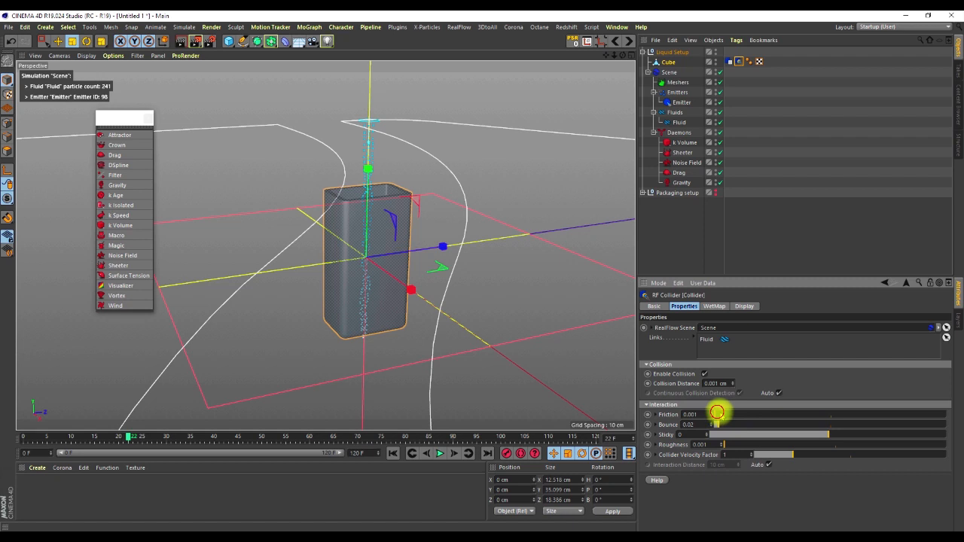
{"action": "left_click_drag", "start_coordinate": [715, 414], "coordinate": [723, 414]}
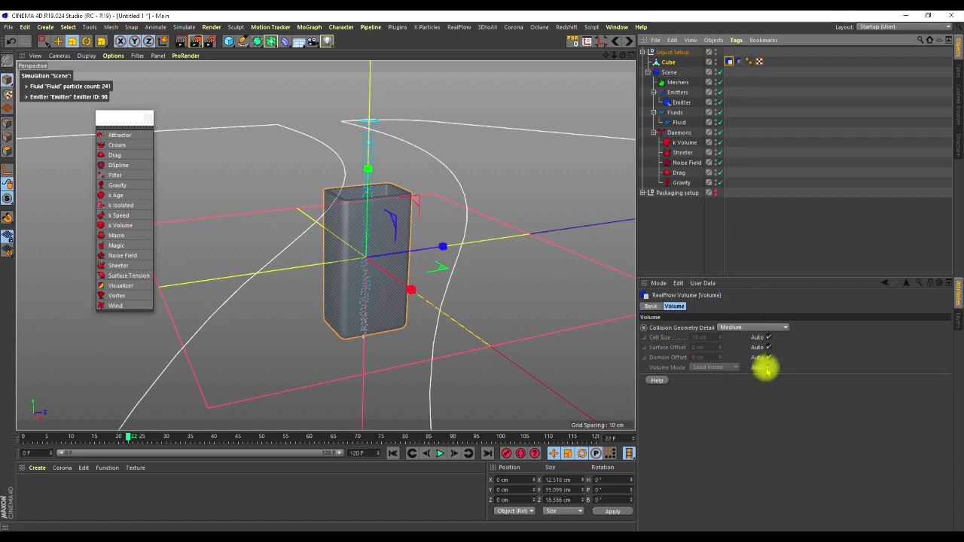
Switch the Cube's volume tag to a different volume mode so particles pool inside it
{"action": "left_click", "coordinate": [714, 367]}
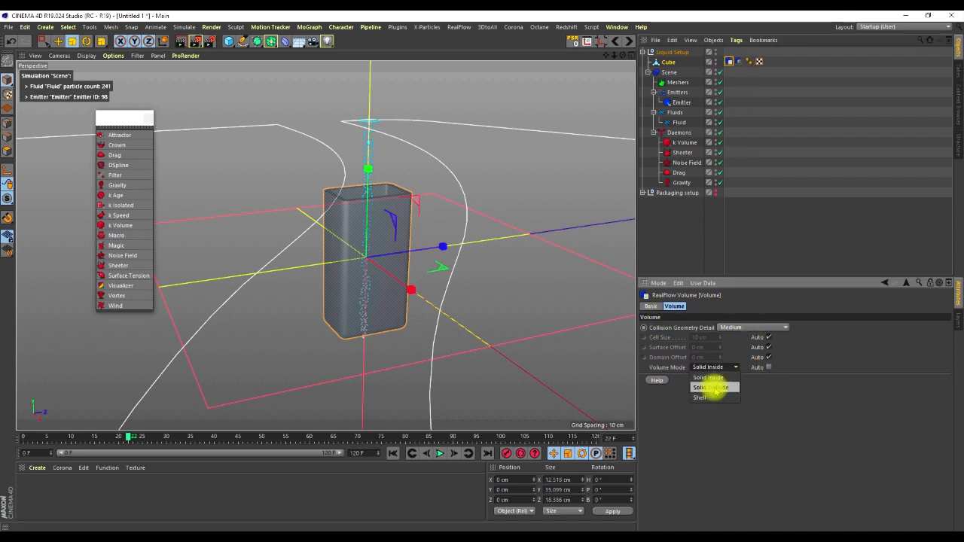
{"action": "left_click", "coordinate": [702, 398]}
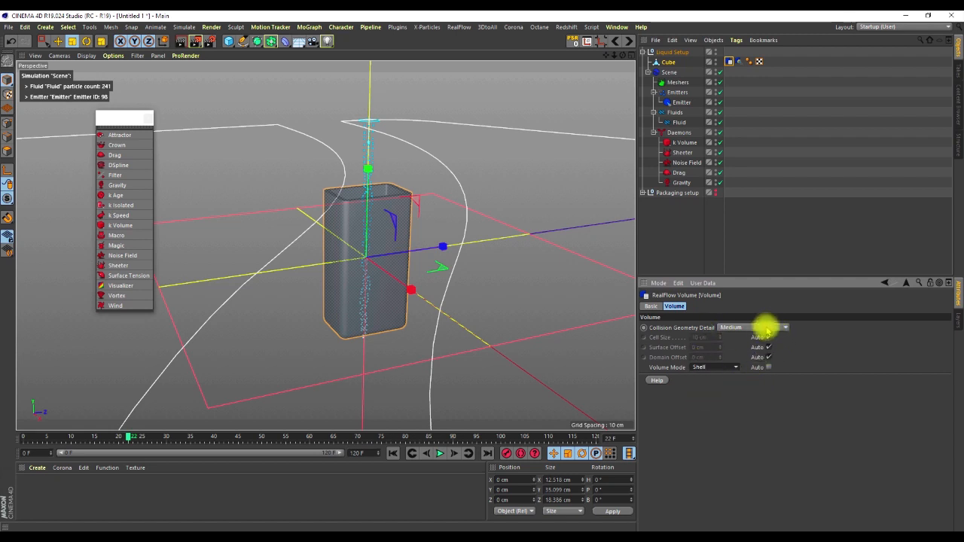
{"action": "mouse_move", "coordinate": [775, 338]}
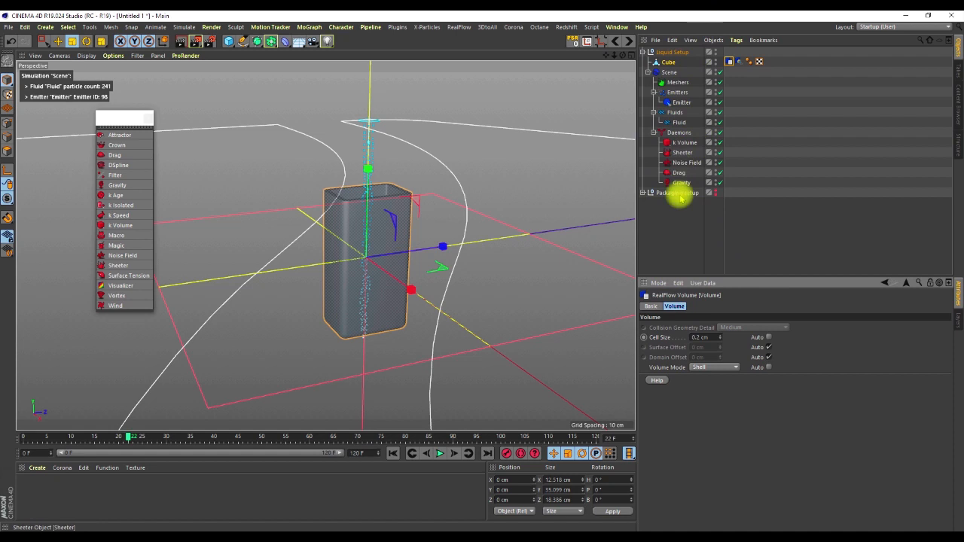
{"action": "left_click", "coordinate": [679, 122]}
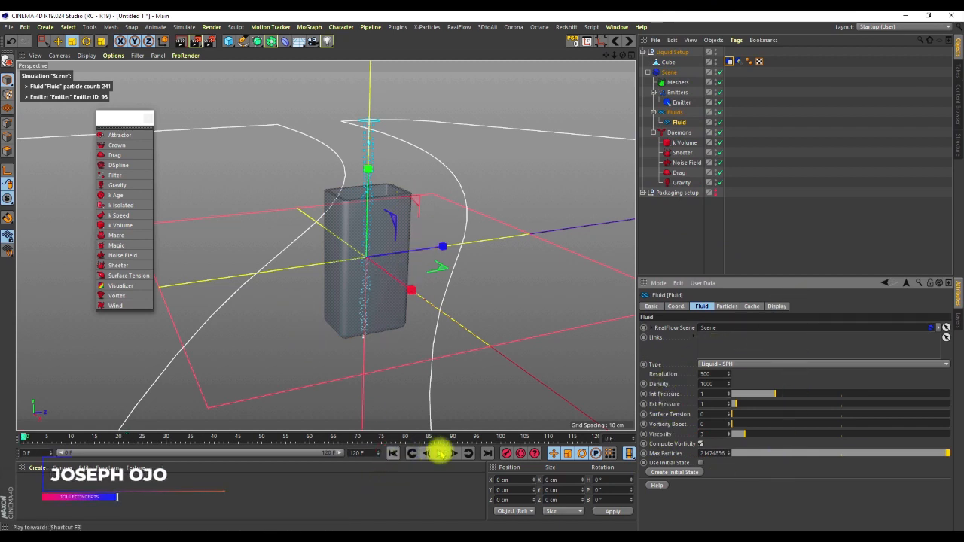
Play the simulation until the box holds roughly 2,500 particles, then rewind it
{"action": "left_click", "coordinate": [440, 454]}
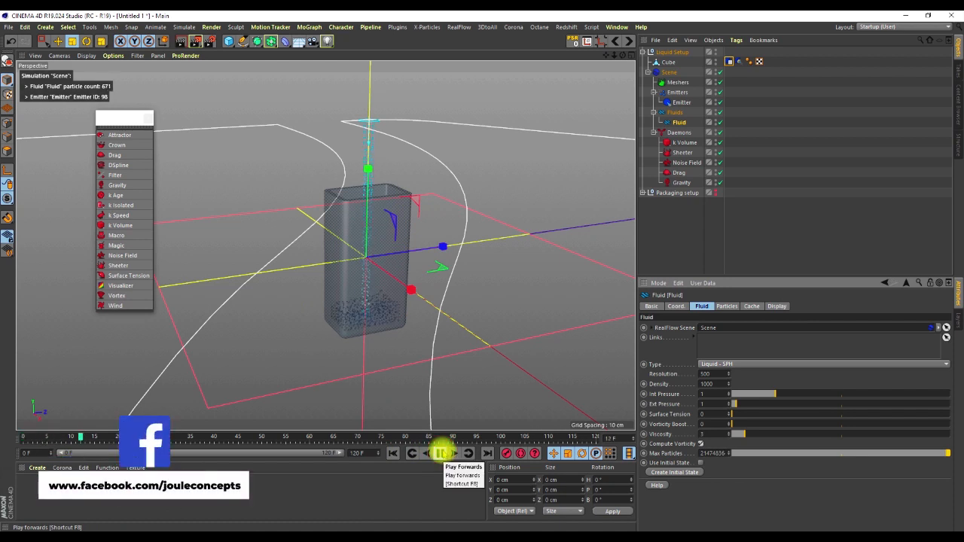
{"action": "left_click", "coordinate": [440, 453]}
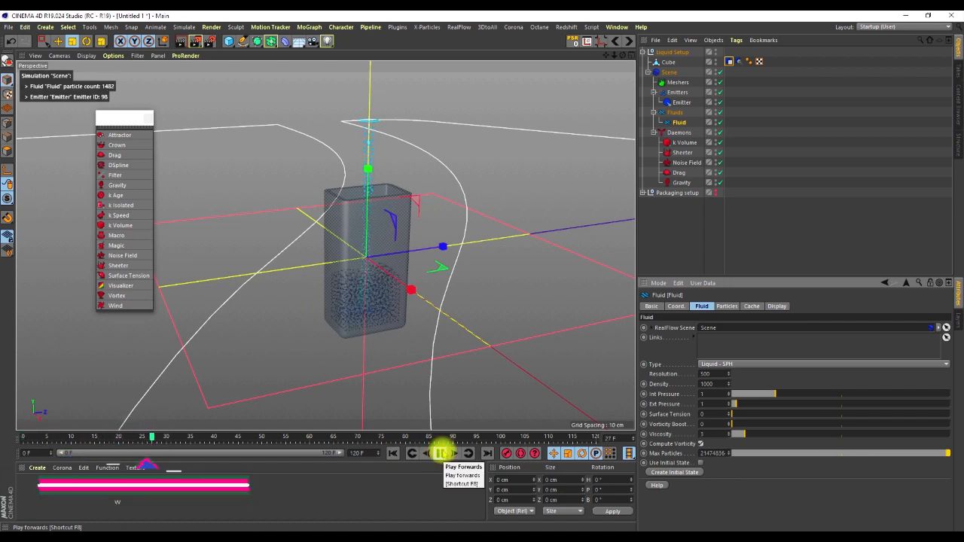
{"action": "left_click", "coordinate": [443, 454]}
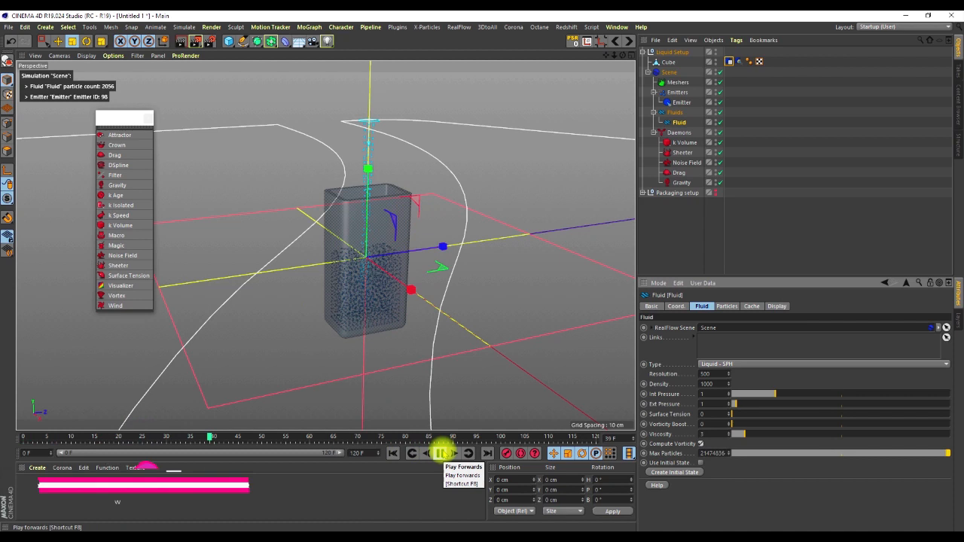
{"action": "left_click", "coordinate": [446, 453]}
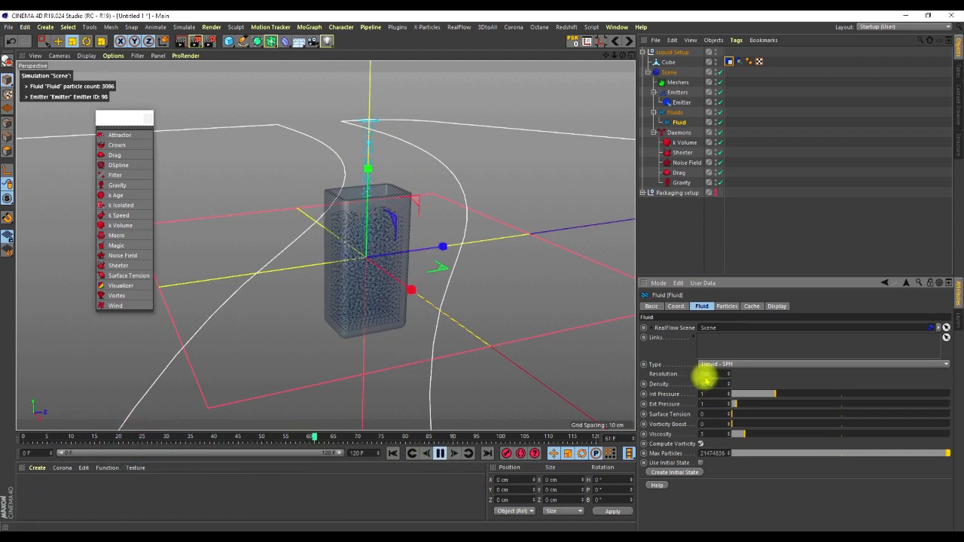
{"action": "left_click", "coordinate": [440, 454]}
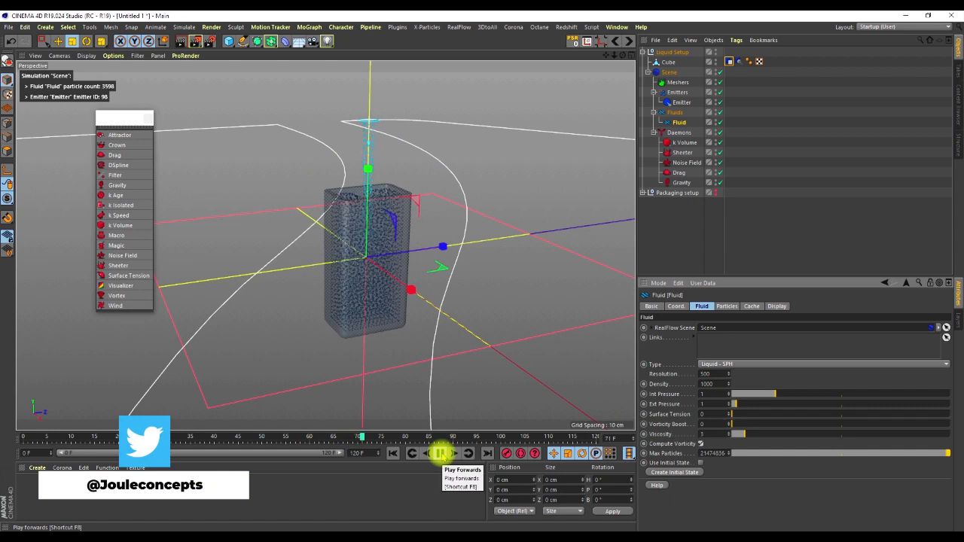
{"action": "left_click", "coordinate": [440, 453]}
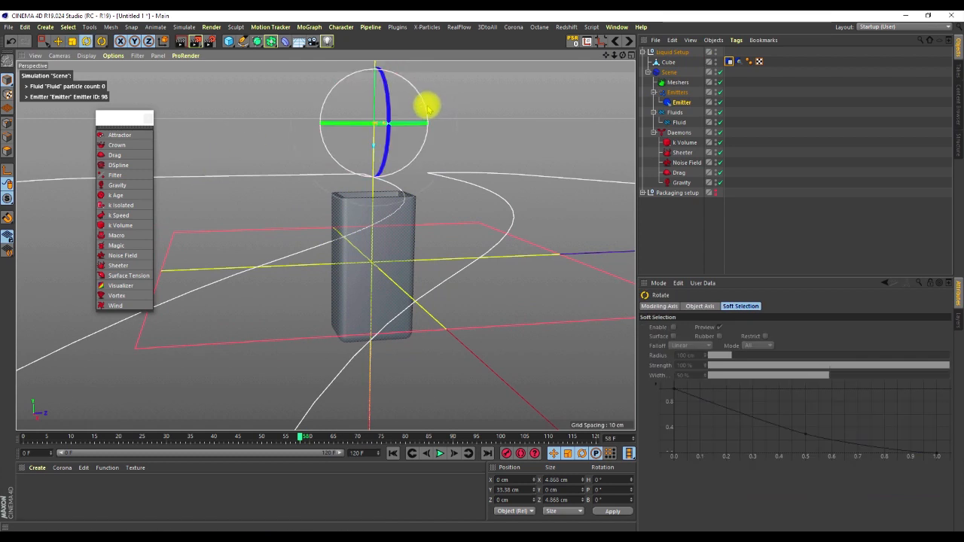
Tilt the emitter above the box and replay from frame 0 to test the arcing stream
{"action": "left_click_drag", "start_coordinate": [428, 105], "coordinate": [373, 154]}
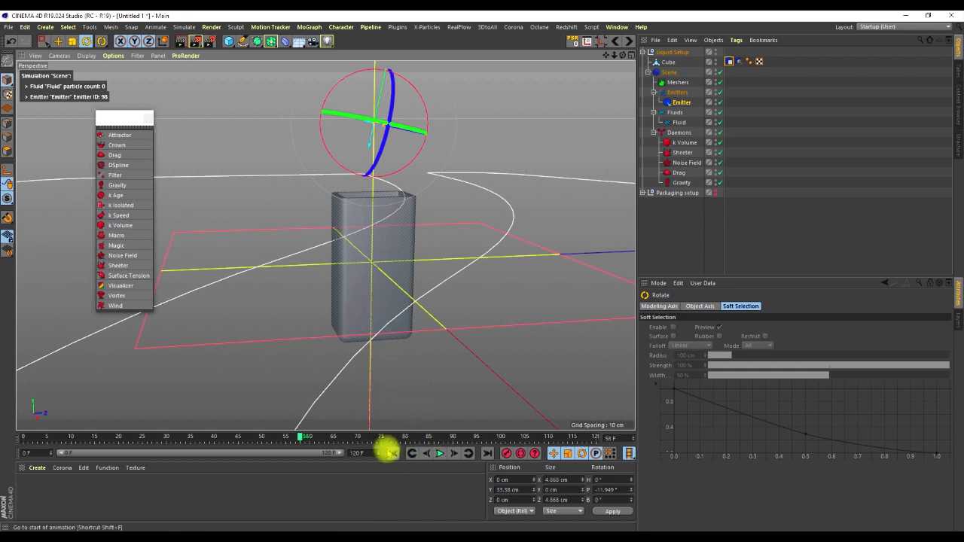
{"action": "left_click", "coordinate": [440, 453]}
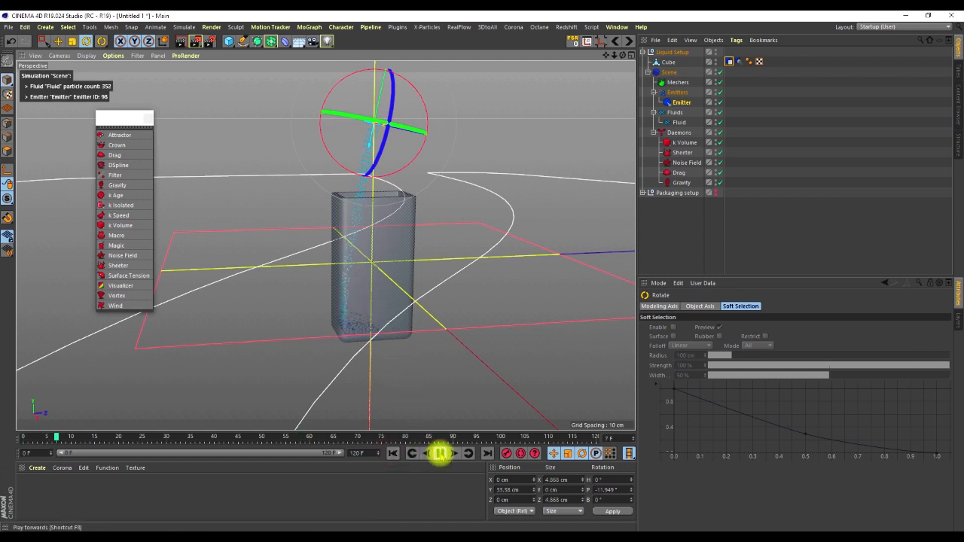
{"action": "left_click", "coordinate": [437, 454]}
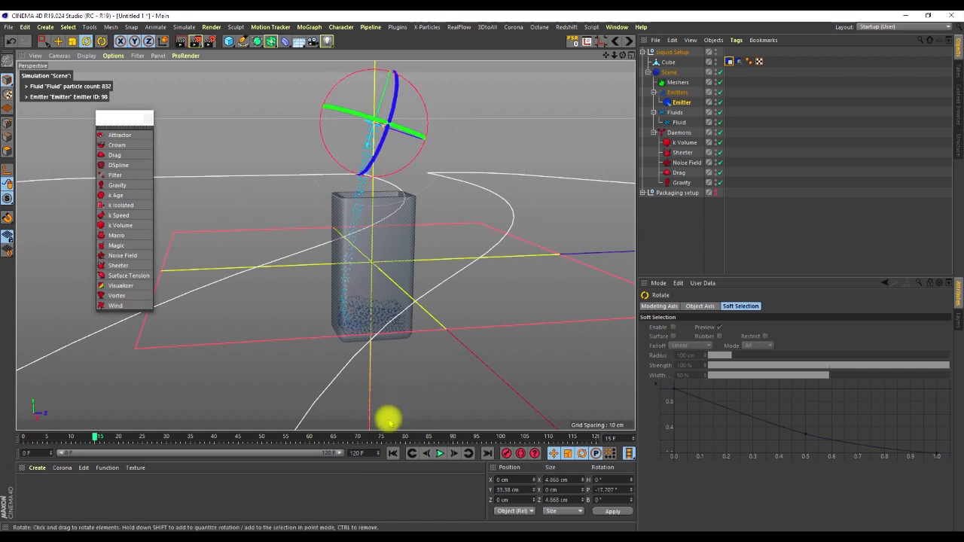
{"action": "left_click", "coordinate": [437, 454]}
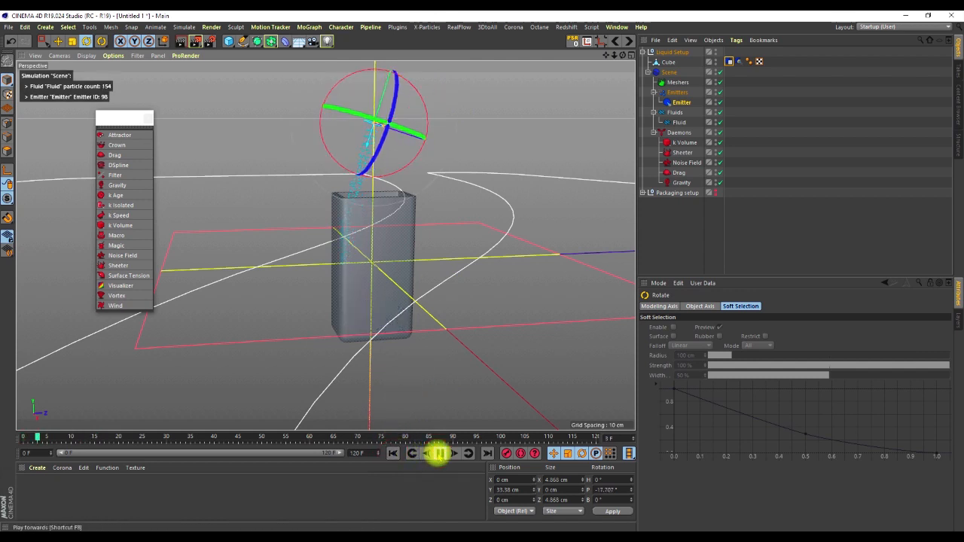
{"action": "left_click", "coordinate": [434, 455]}
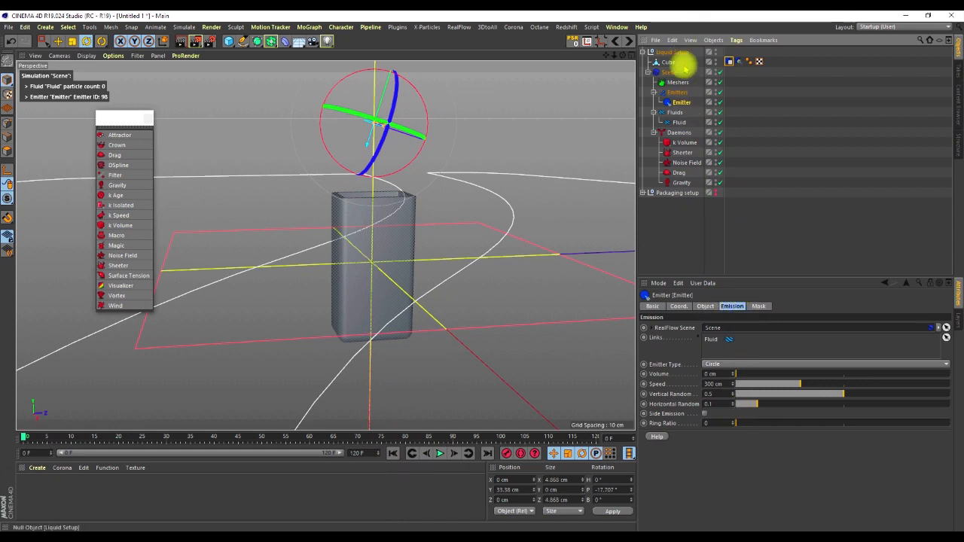
Replay the simulation once more and pause it to check where the stream lands
{"action": "left_click", "coordinate": [679, 123]}
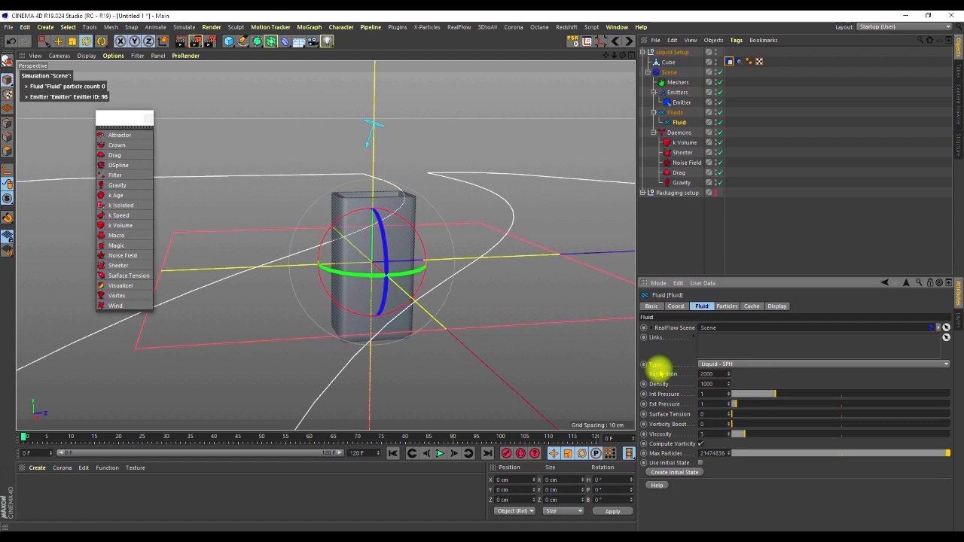
{"action": "mouse_move", "coordinate": [443, 455]}
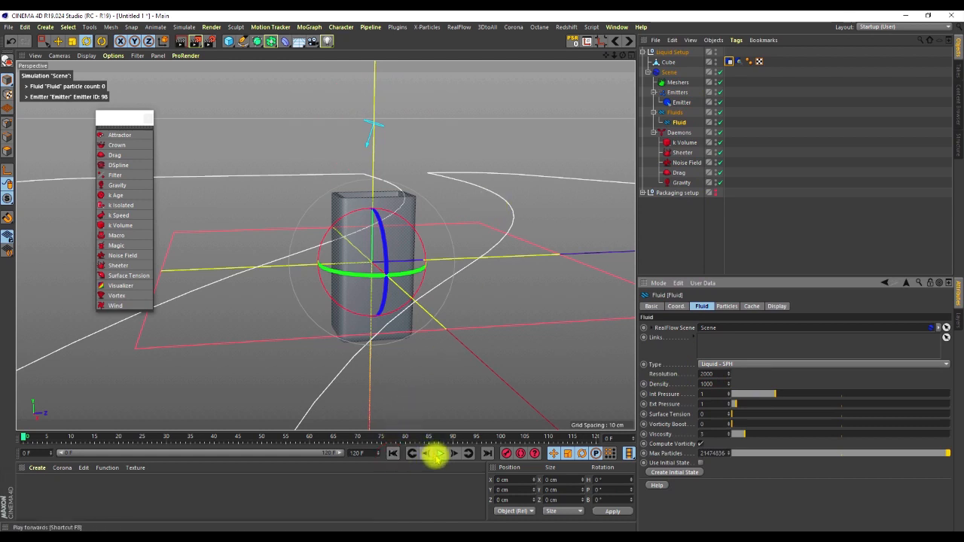
{"action": "left_click", "coordinate": [436, 455]}
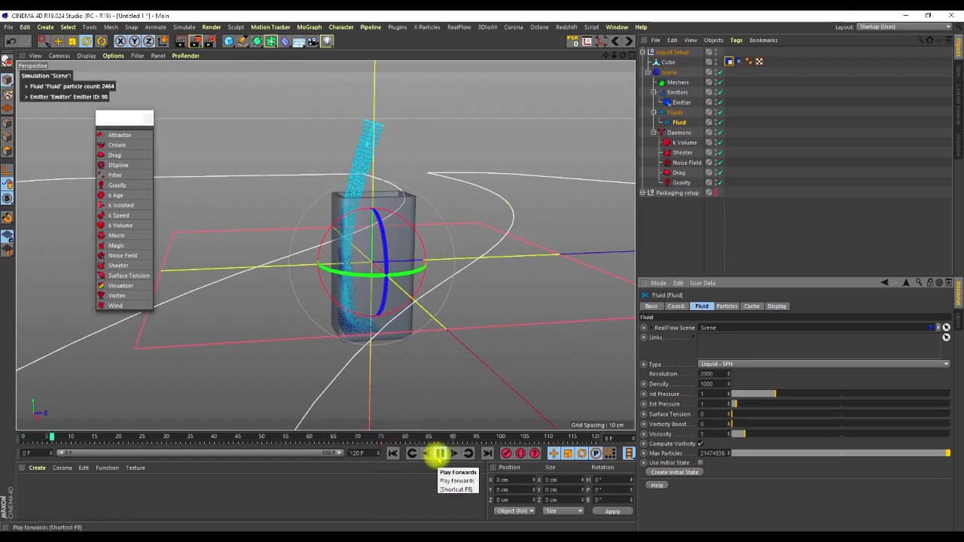
{"action": "left_click", "coordinate": [435, 454]}
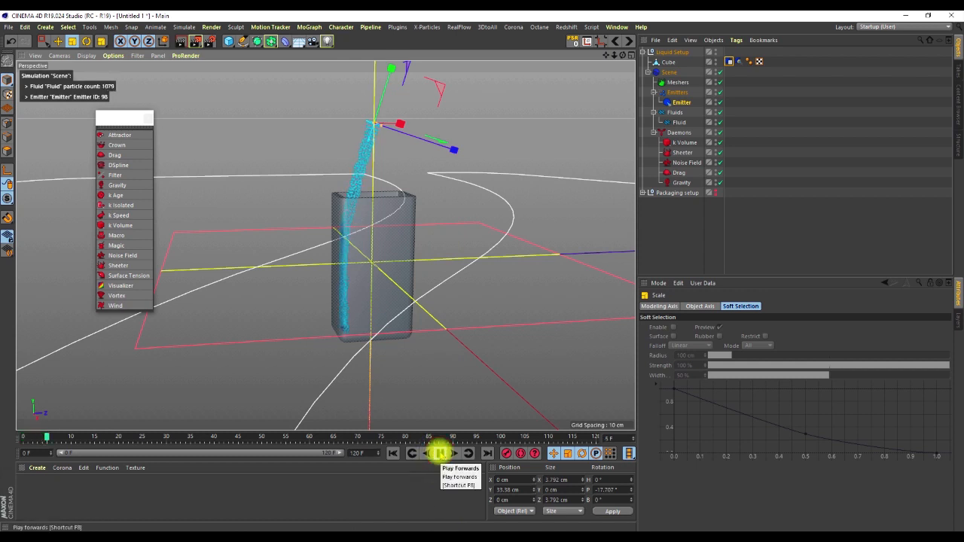
Adjust the emitter's tilt and replay until the stream pours straight into the box's opening
{"action": "left_click", "coordinate": [388, 455]}
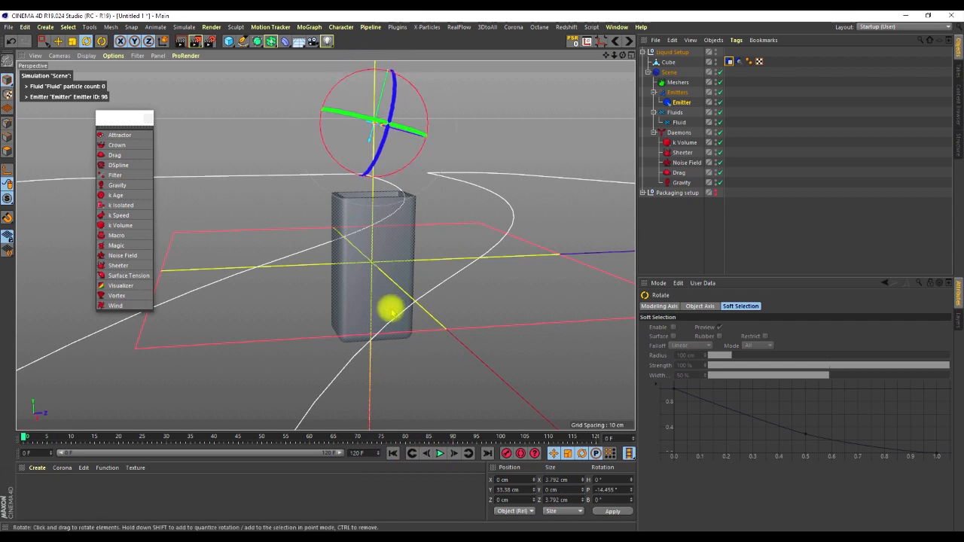
{"action": "left_click", "coordinate": [436, 455]}
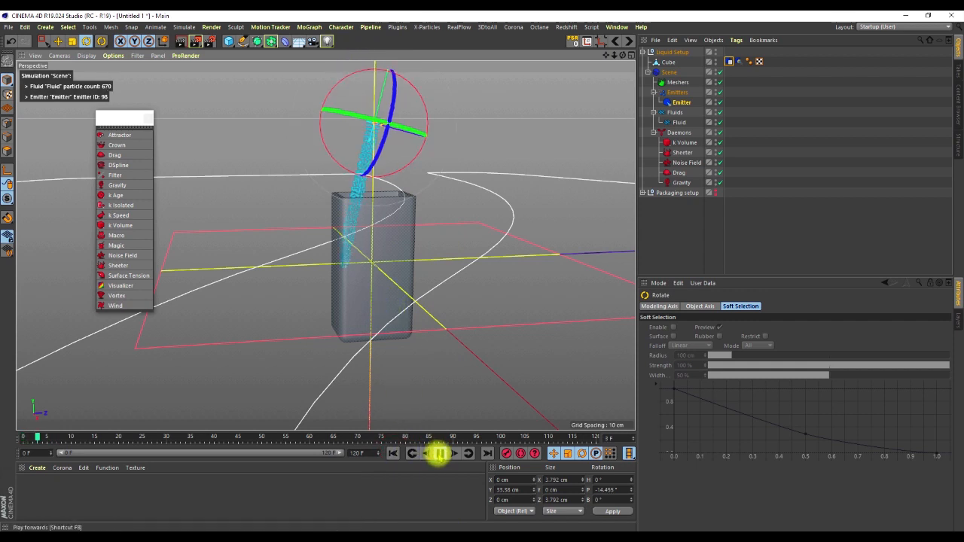
{"action": "left_click", "coordinate": [437, 455]}
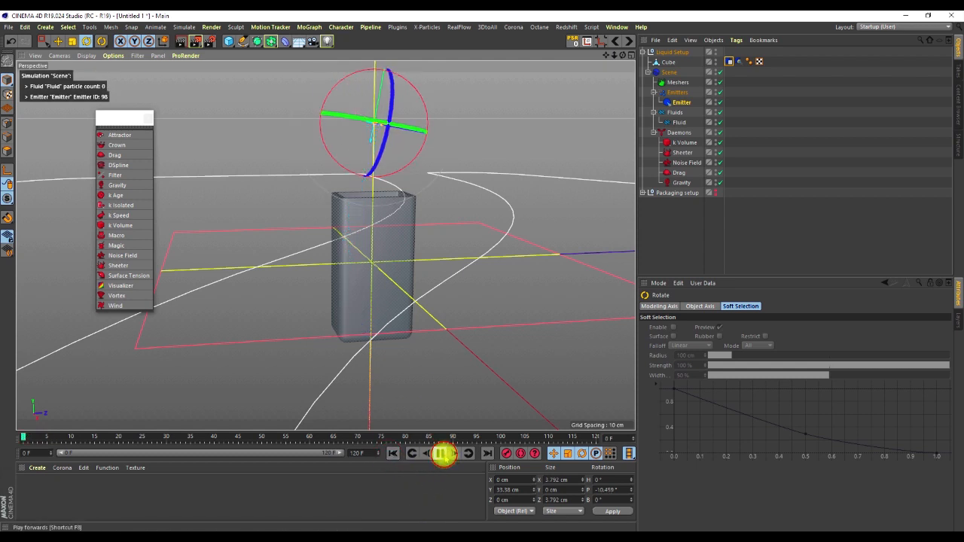
{"action": "left_click", "coordinate": [443, 453]}
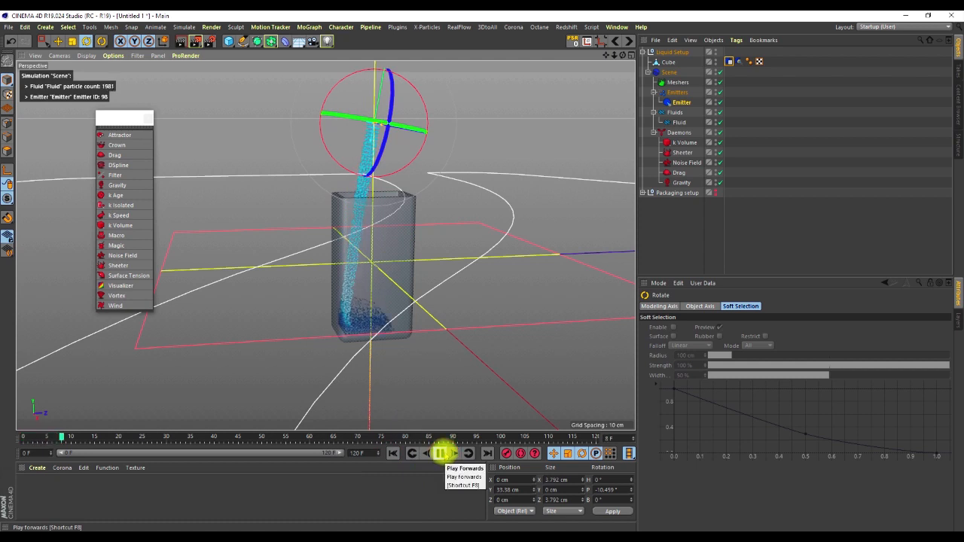
{"action": "left_click", "coordinate": [446, 453]}
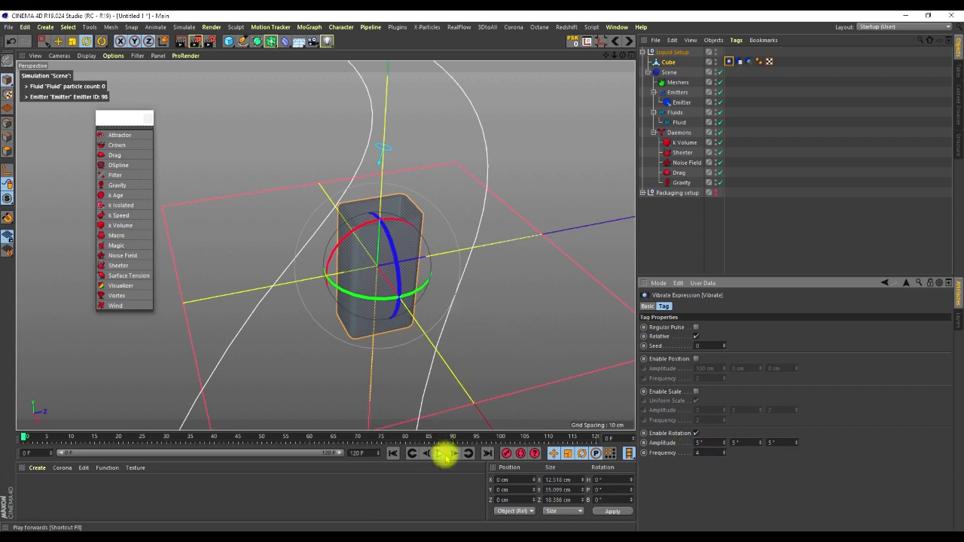
Preview the vibrating Cube, then replay the pour from the start and rewind to the empty frame
{"action": "left_click", "coordinate": [440, 455]}
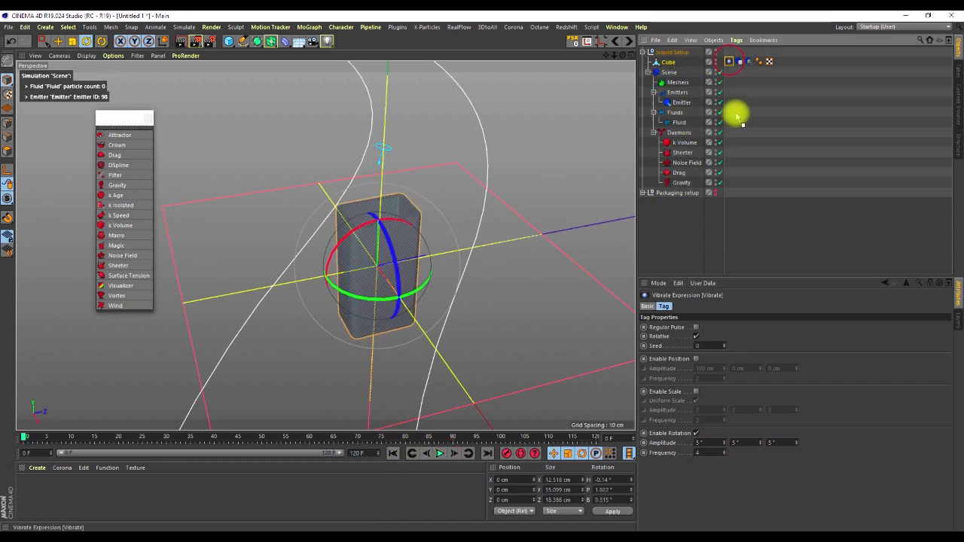
{"action": "left_click", "coordinate": [663, 62]}
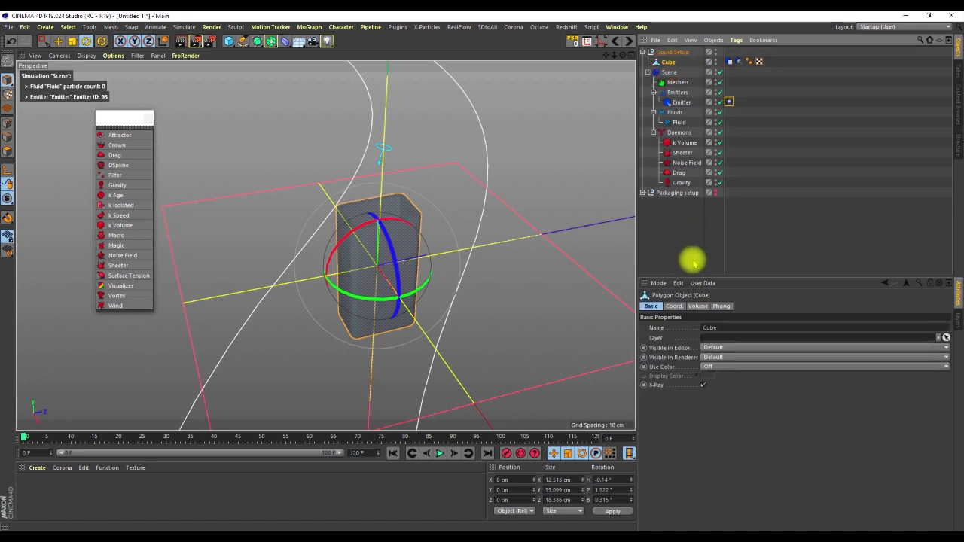
{"action": "left_click", "coordinate": [674, 306]}
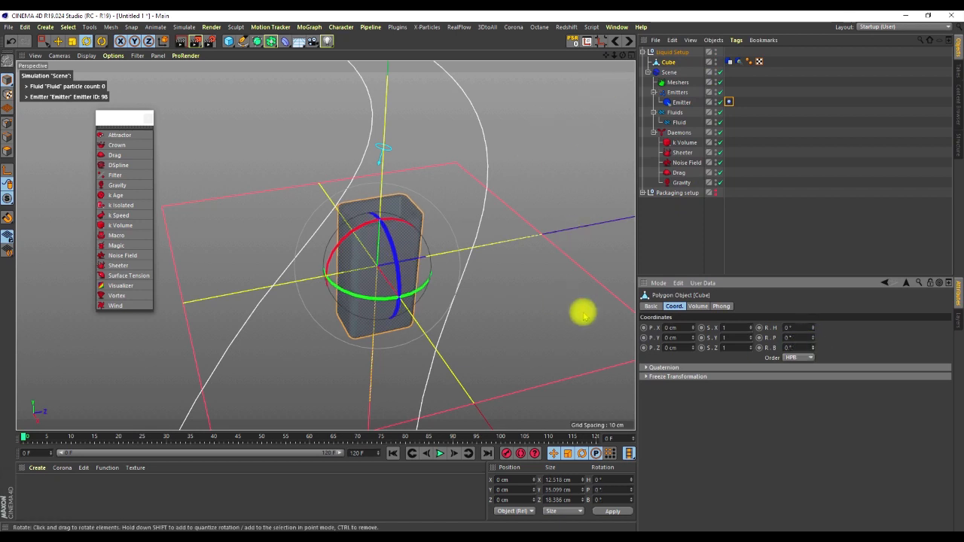
{"action": "mouse_move", "coordinate": [422, 456]}
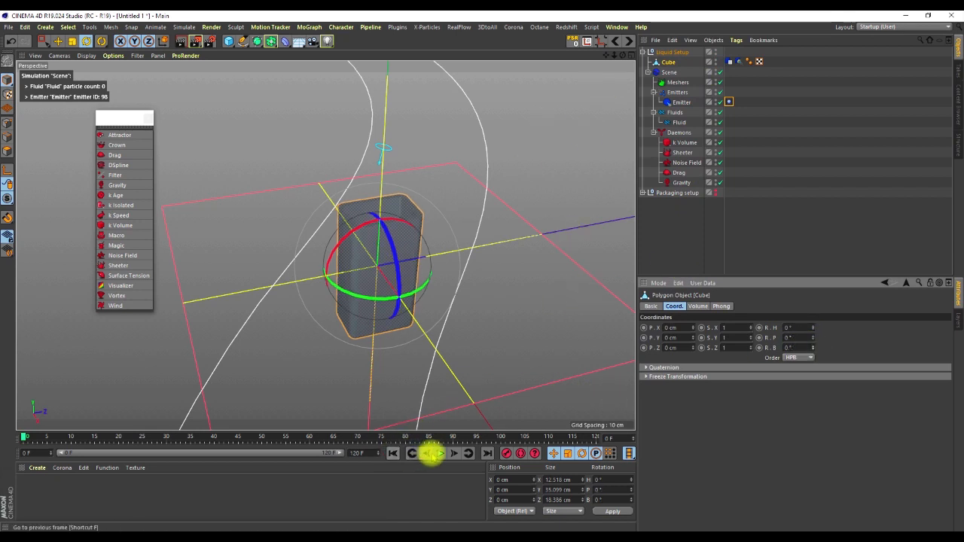
{"action": "left_click", "coordinate": [440, 455]}
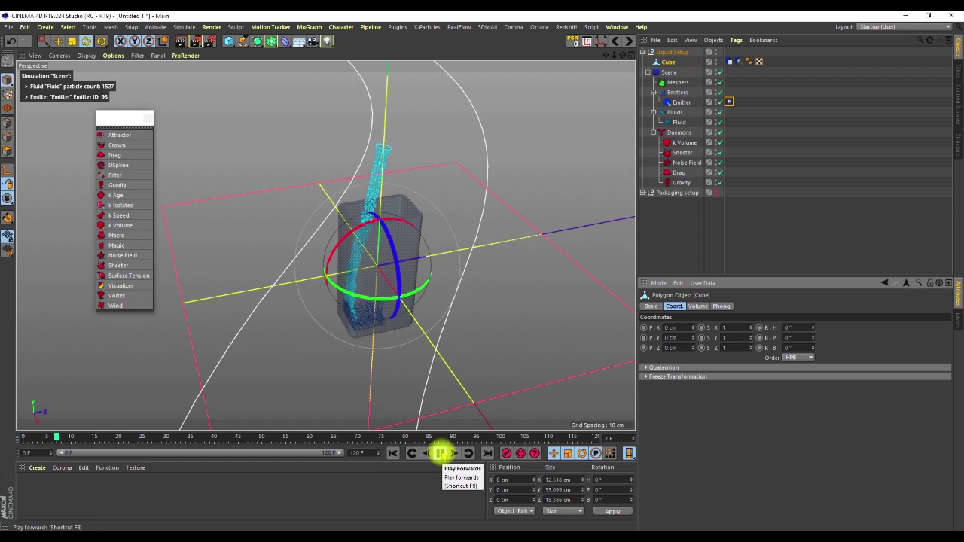
{"action": "left_click", "coordinate": [440, 453]}
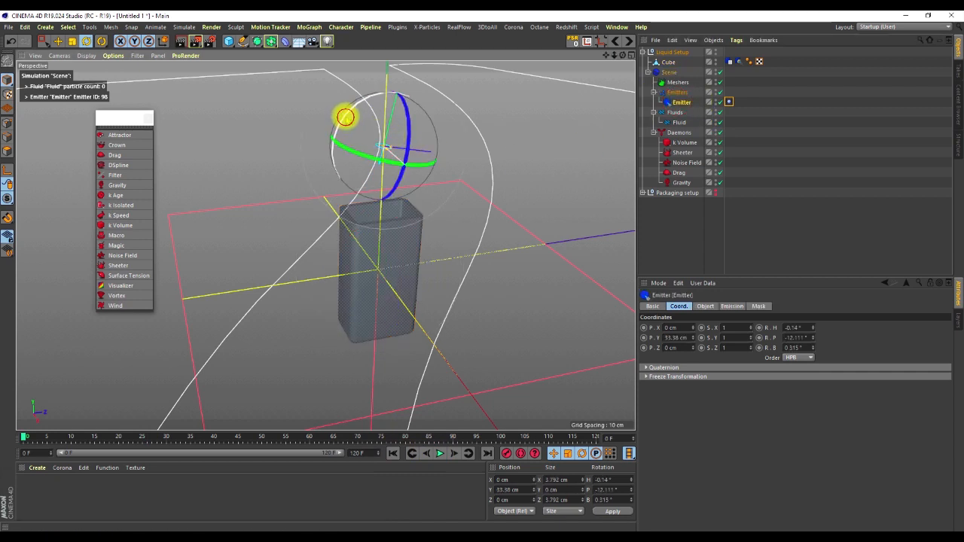
Rotate the emitter to angle its spray and bring up the fluid scene's cache settings
{"action": "left_click_drag", "start_coordinate": [345, 118], "coordinate": [391, 241]}
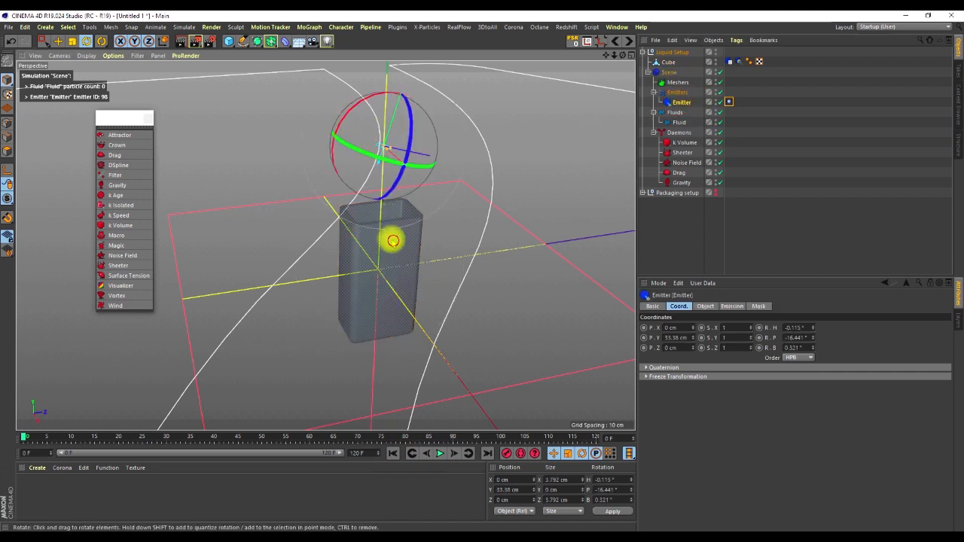
{"action": "left_click", "coordinate": [678, 122]}
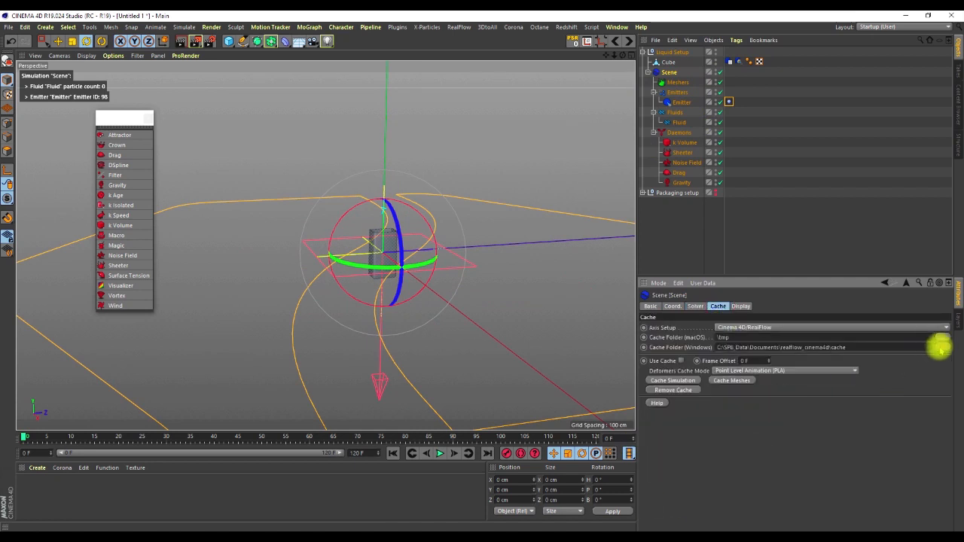
Create a new liquid-simulation folder under the RealFlow documents directory as cache location and cache the simulation
{"action": "left_click", "coordinate": [943, 344]}
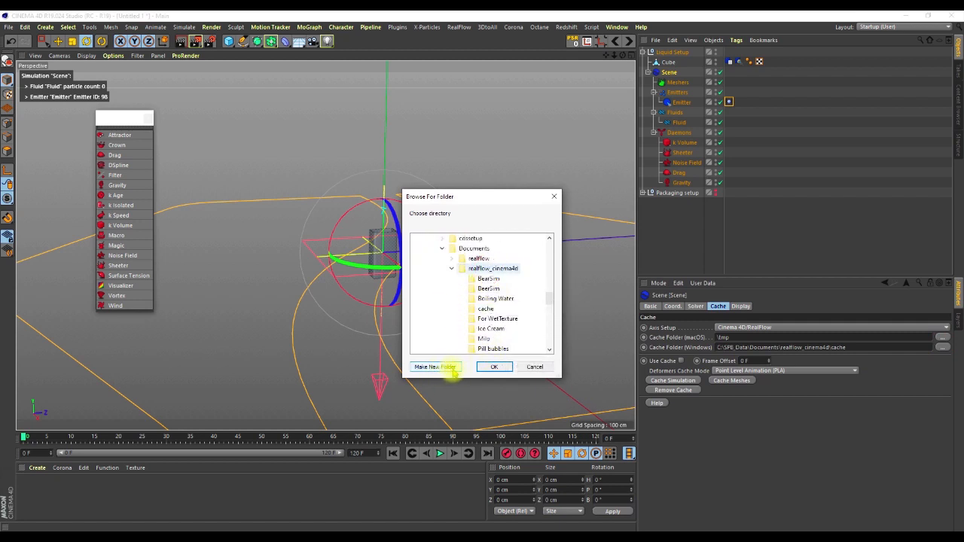
{"action": "left_click", "coordinate": [436, 367]}
{"action": "type", "text": "Li"}
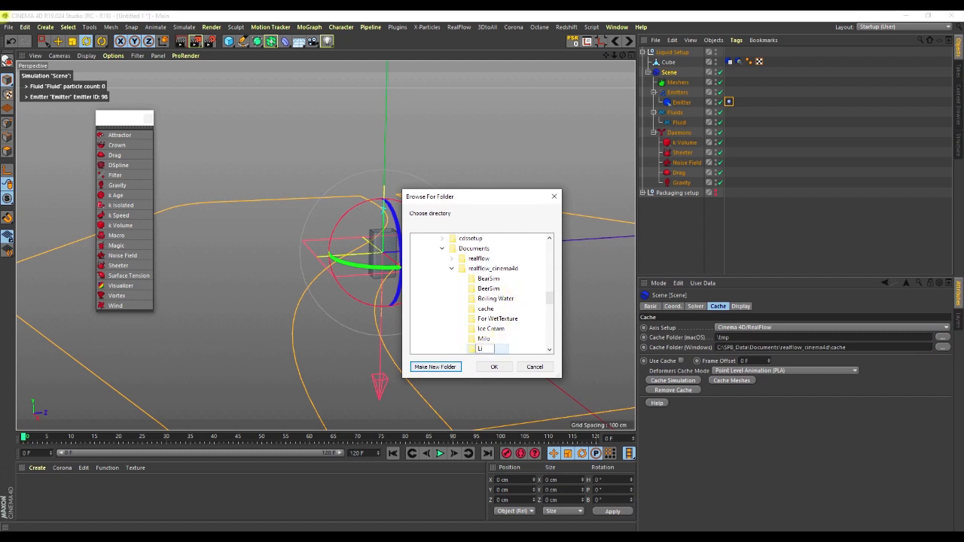
{"action": "left_click", "coordinate": [488, 348]}
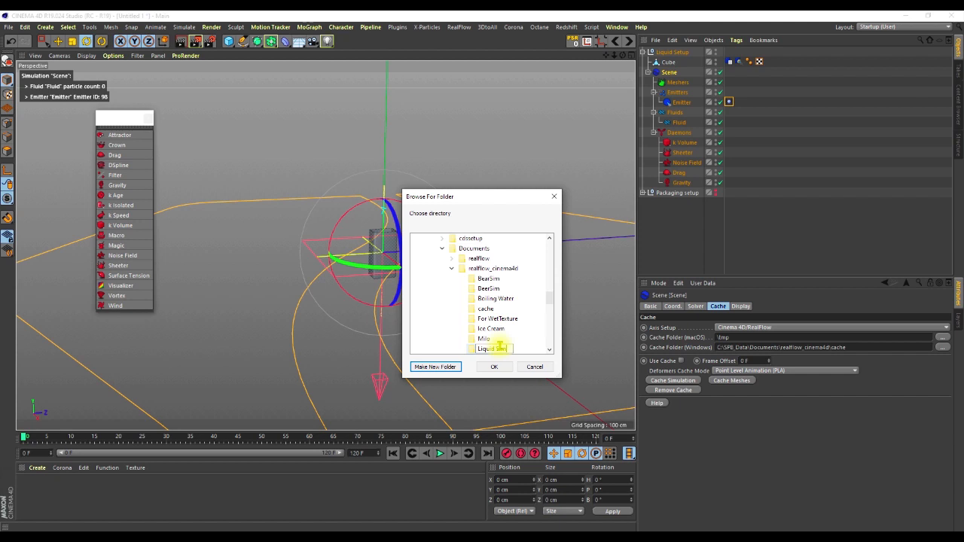
{"action": "left_click", "coordinate": [436, 368]}
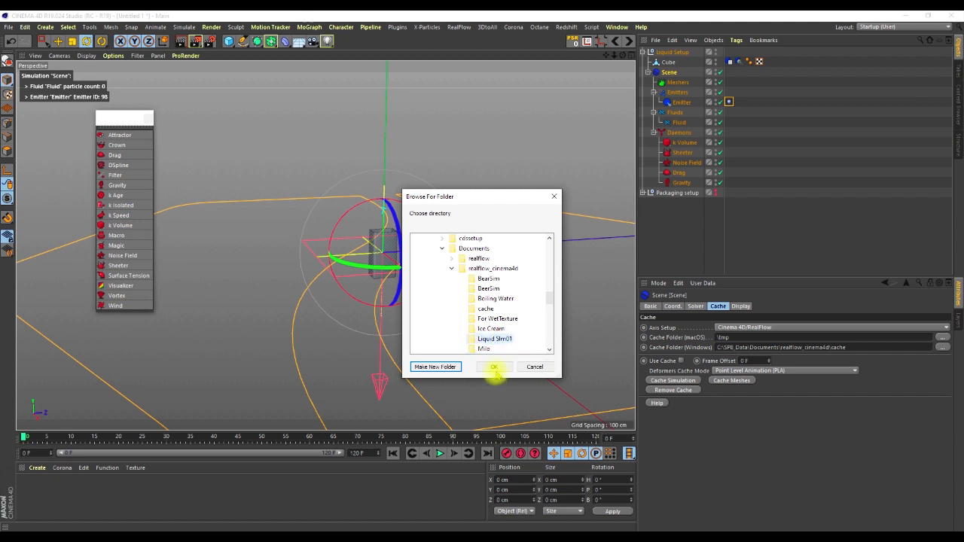
{"action": "left_click", "coordinate": [494, 367]}
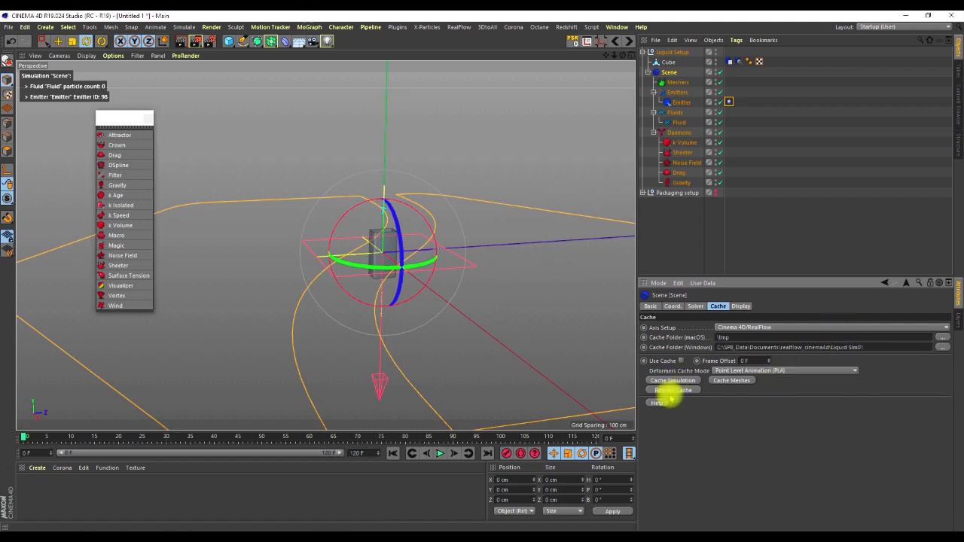
{"action": "left_click", "coordinate": [672, 379]}
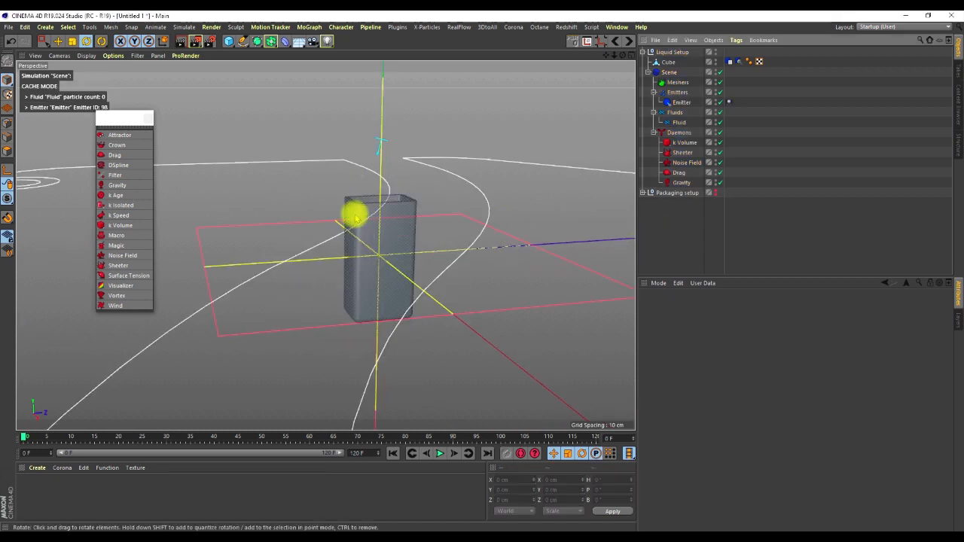
Play the cached pour, scrub between later and earlier frames, then select the Fluid object
{"action": "left_click", "coordinate": [441, 454]}
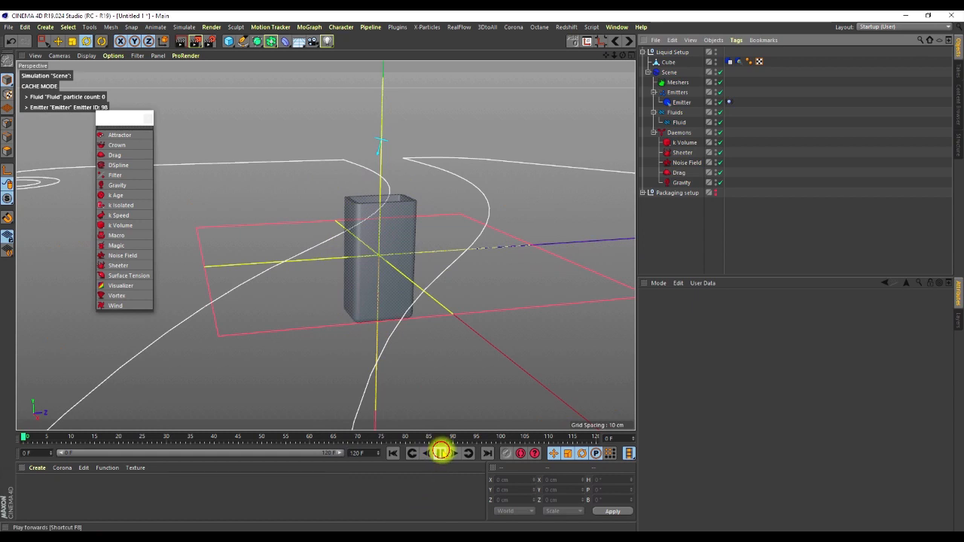
{"action": "left_click", "coordinate": [440, 455]}
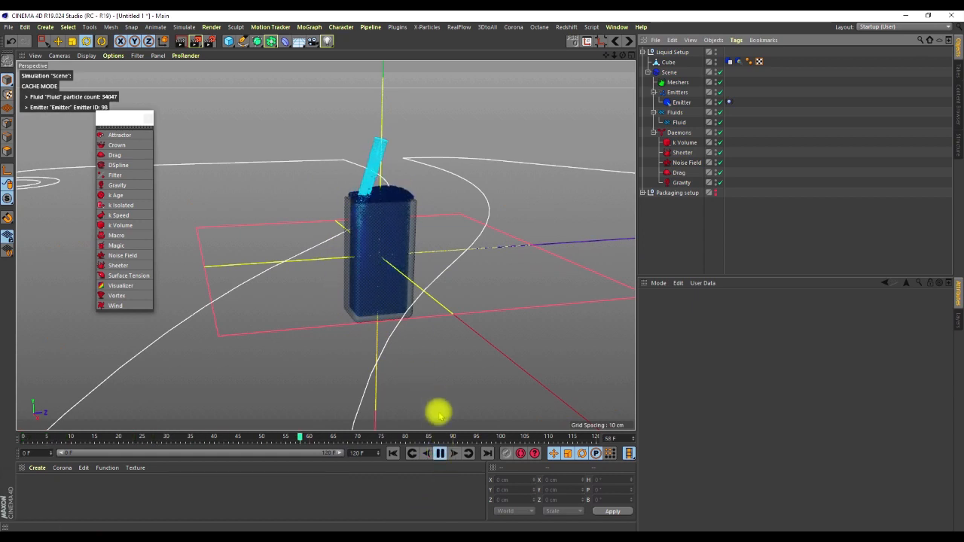
{"action": "left_click", "coordinate": [437, 455]}
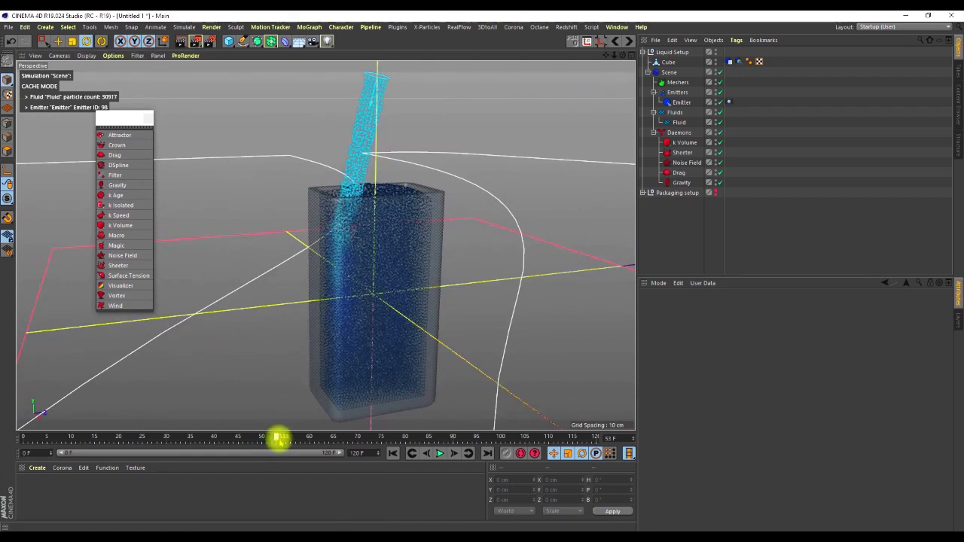
{"action": "left_click_drag", "start_coordinate": [281, 437], "coordinate": [234, 437]}
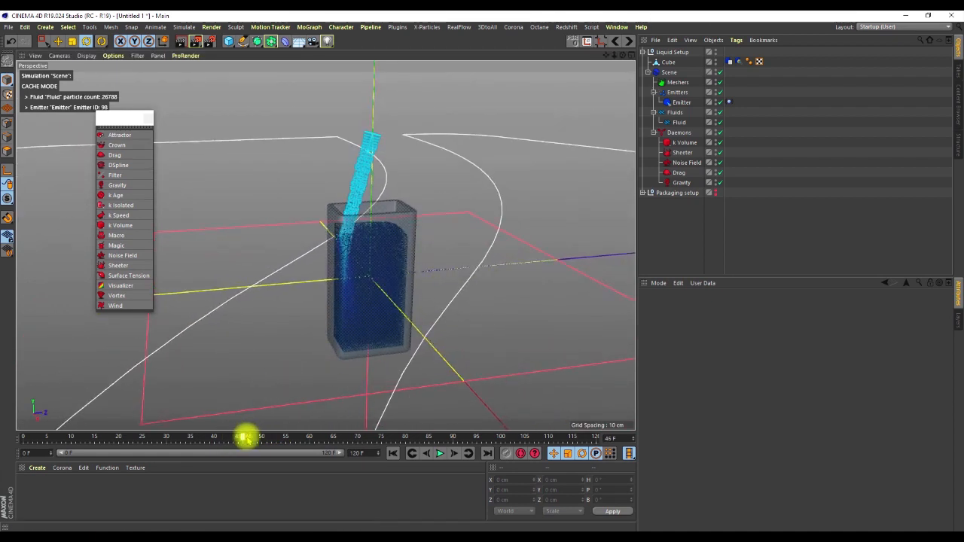
{"action": "left_click_drag", "start_coordinate": [247, 440], "coordinate": [269, 440]}
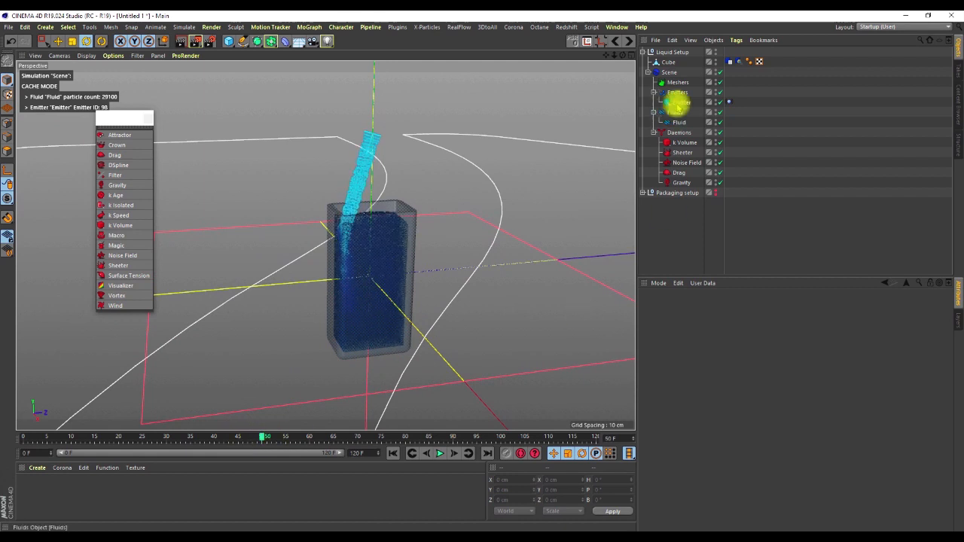
{"action": "left_click", "coordinate": [678, 102]}
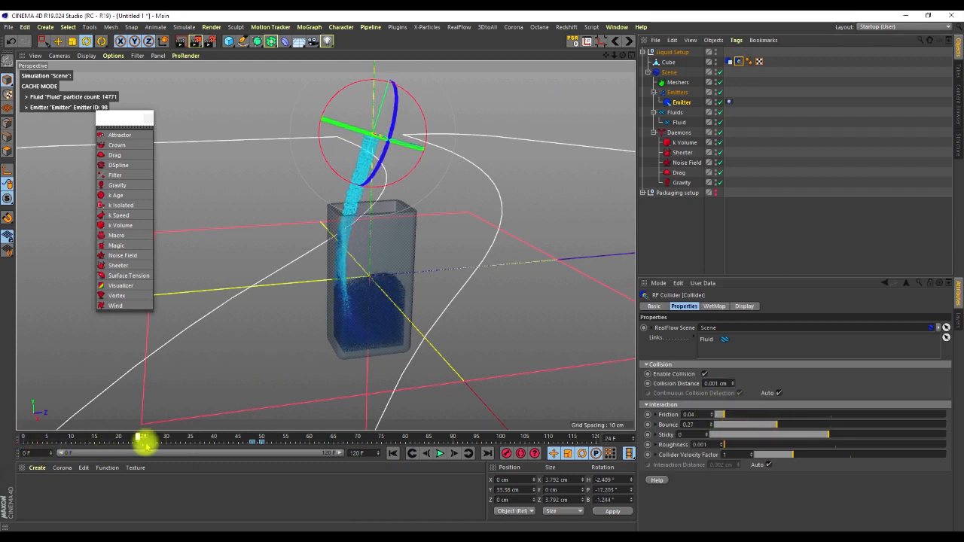
Rewind the timeline to the opening frame so the container is empty again
{"action": "left_click_drag", "start_coordinate": [143, 444], "coordinate": [102, 445]}
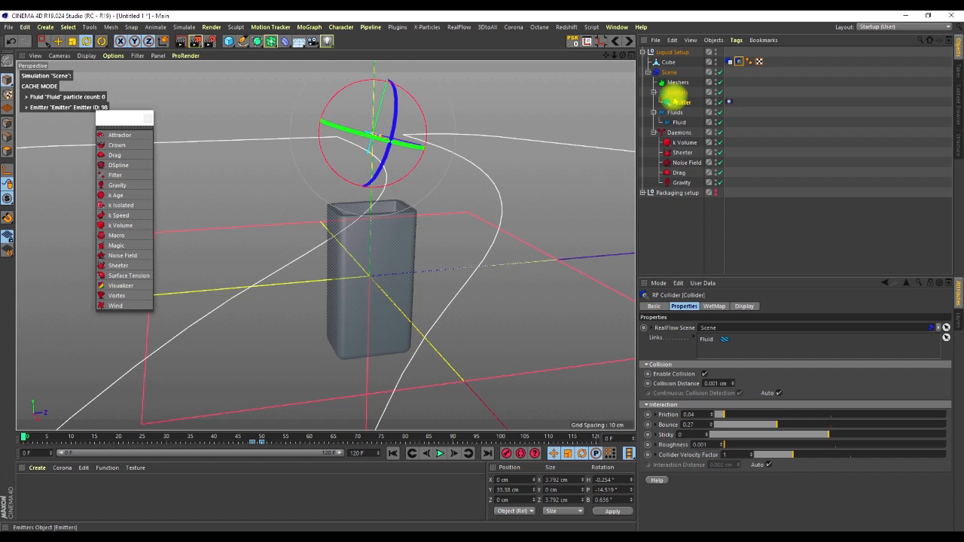
Set the Fluid object's Resolution to 7500
{"action": "left_click", "coordinate": [673, 103]}
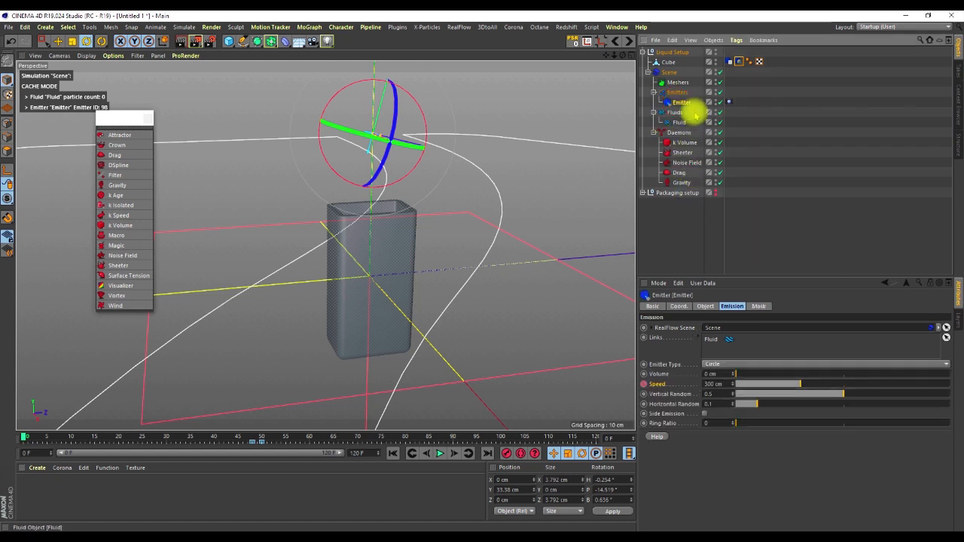
{"action": "left_click", "coordinate": [678, 122]}
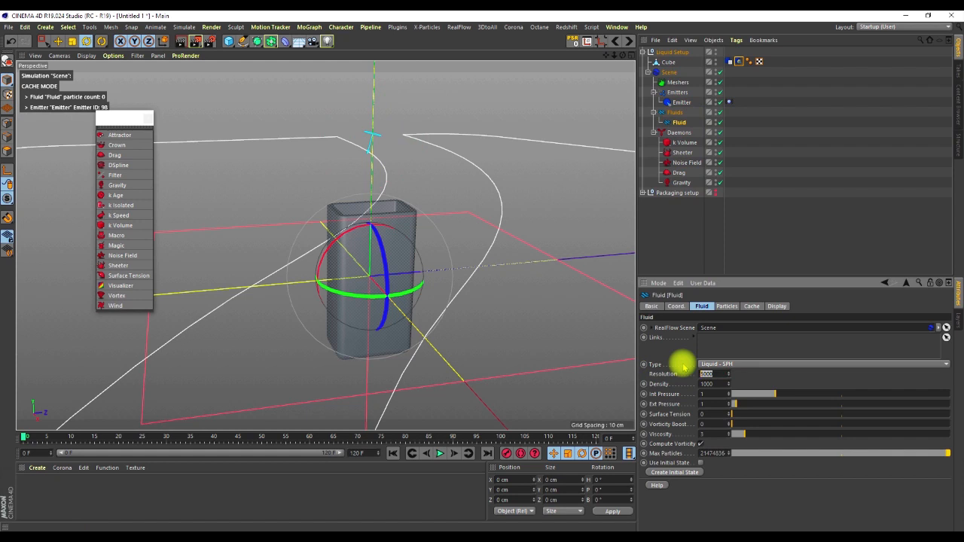
{"action": "type", "text": "7500"}
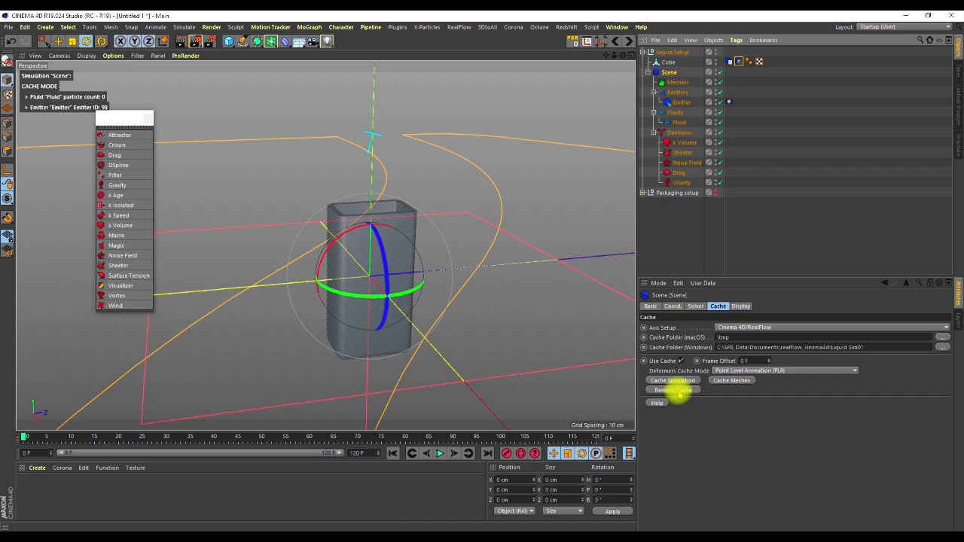
Discard the old cache and re-cache the fluid simulation through all 120 frames
{"action": "left_click", "coordinate": [672, 388]}
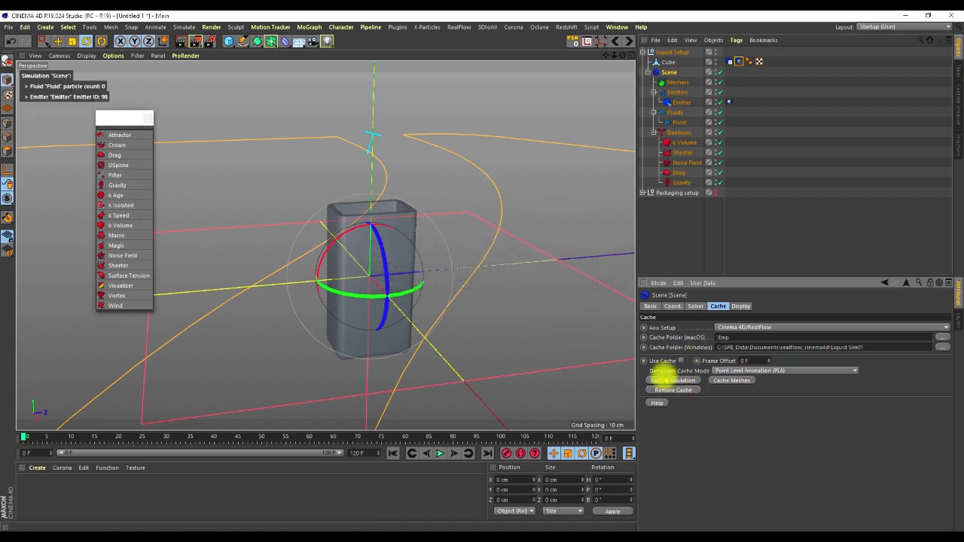
{"action": "left_click", "coordinate": [673, 380]}
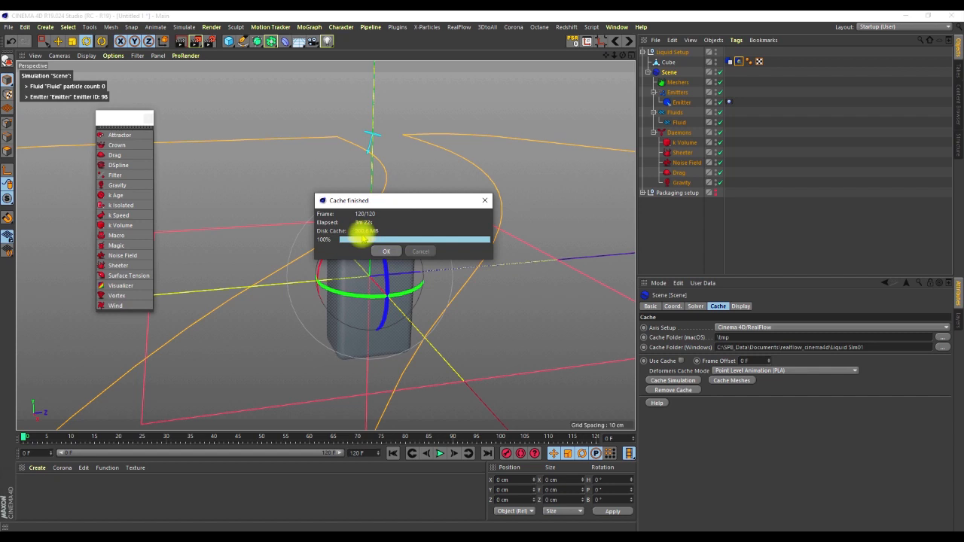
Dismiss the Cache Finished report and play the re-cached pour from the first frame
{"action": "left_click", "coordinate": [385, 250]}
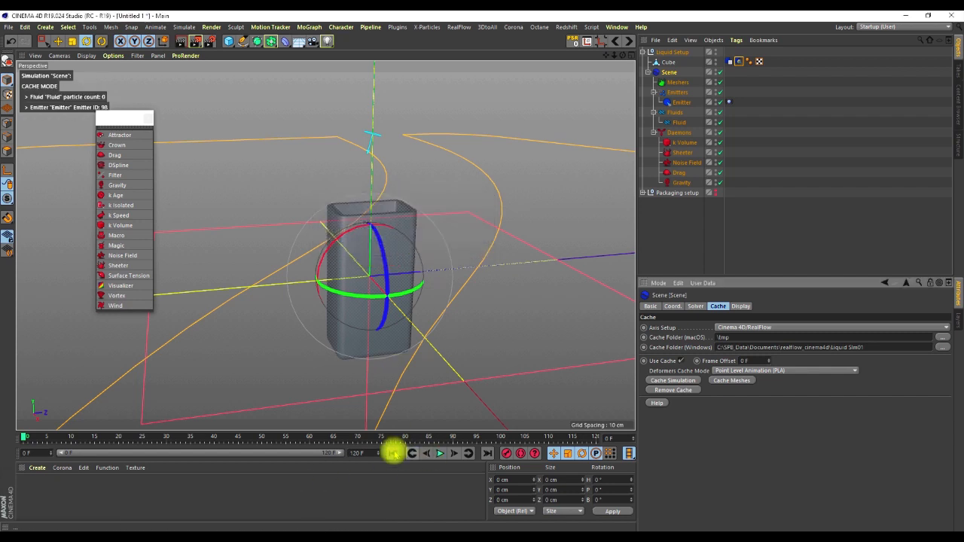
{"action": "left_click", "coordinate": [440, 454]}
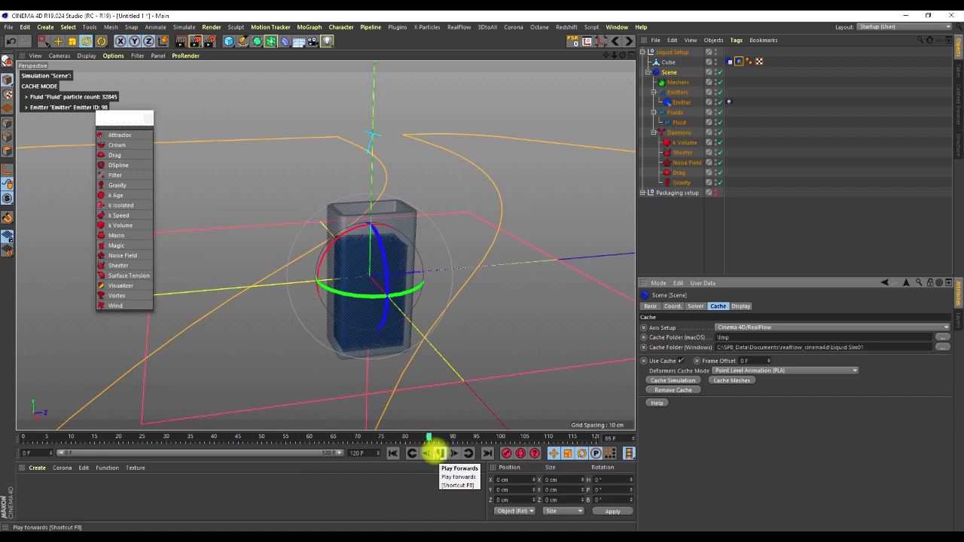
{"action": "left_click", "coordinate": [432, 455]}
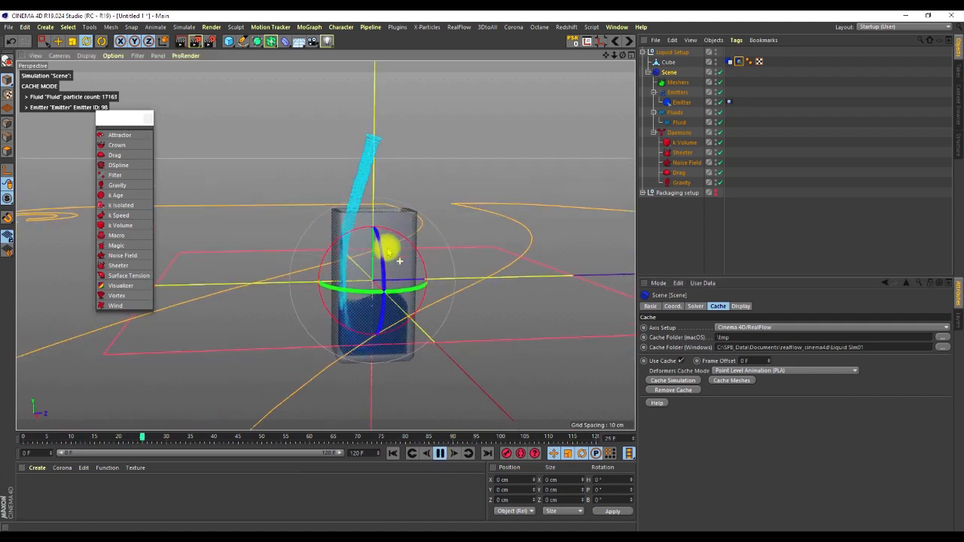
{"action": "left_click", "coordinate": [437, 453]}
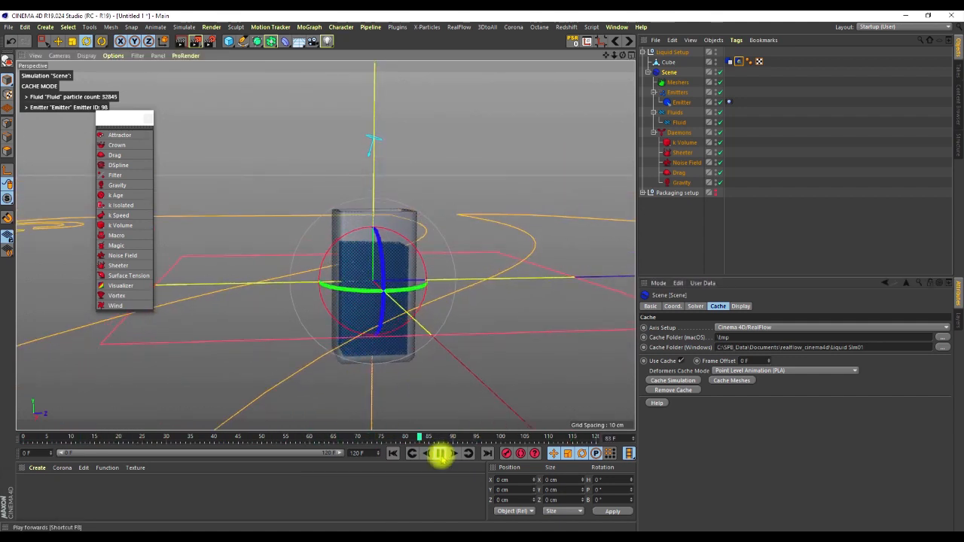
{"action": "left_click", "coordinate": [436, 455]}
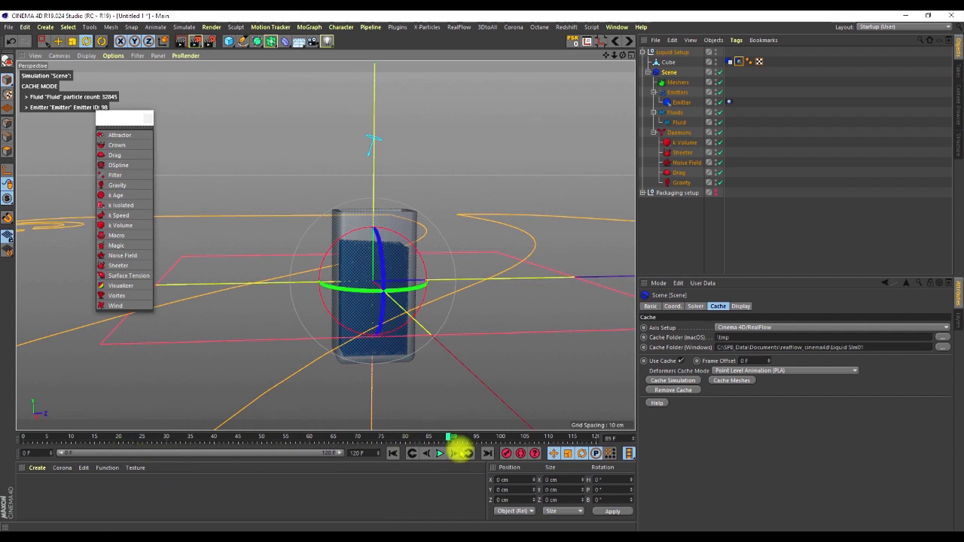
{"action": "left_click", "coordinate": [452, 455]}
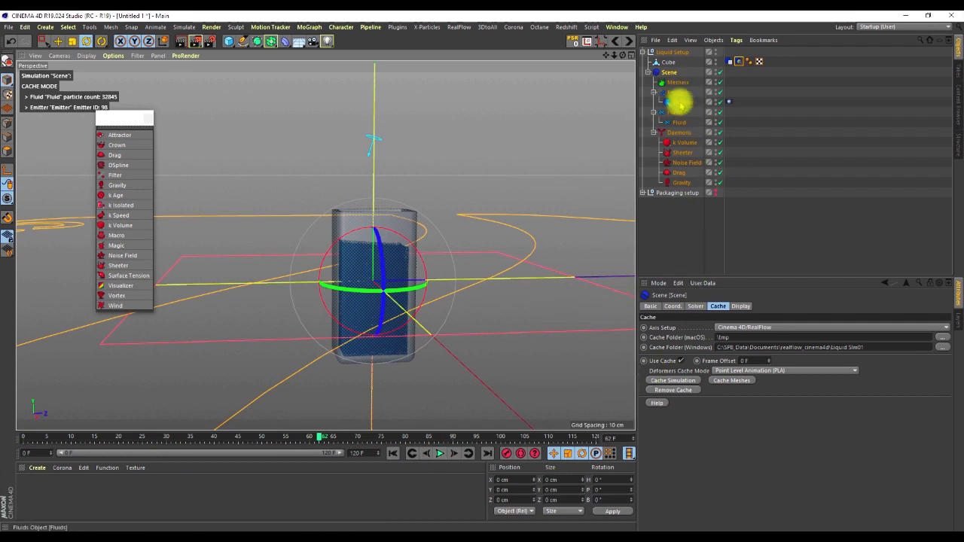
At a mid-pour frame, adjust the box RF Collider's bounce and reset one collision value to default
{"action": "left_click", "coordinate": [679, 112]}
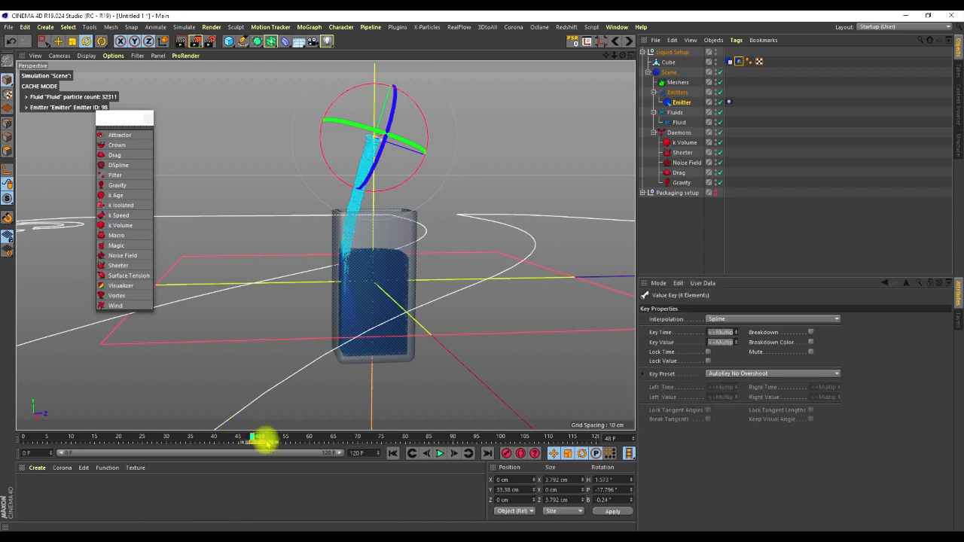
{"action": "left_click_drag", "start_coordinate": [259, 436], "coordinate": [283, 437]}
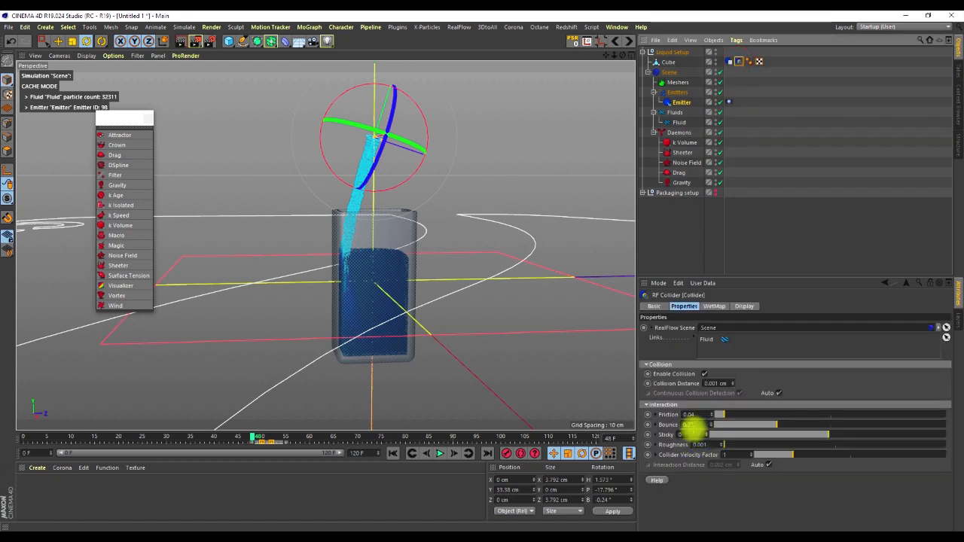
{"action": "left_click_drag", "start_coordinate": [693, 425], "coordinate": [715, 425]}
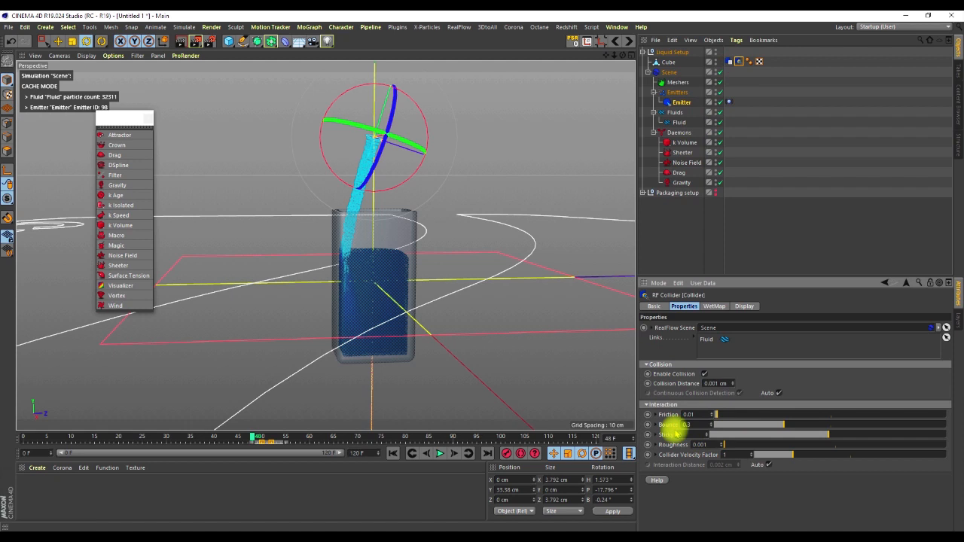
{"action": "right_click", "coordinate": [675, 423]}
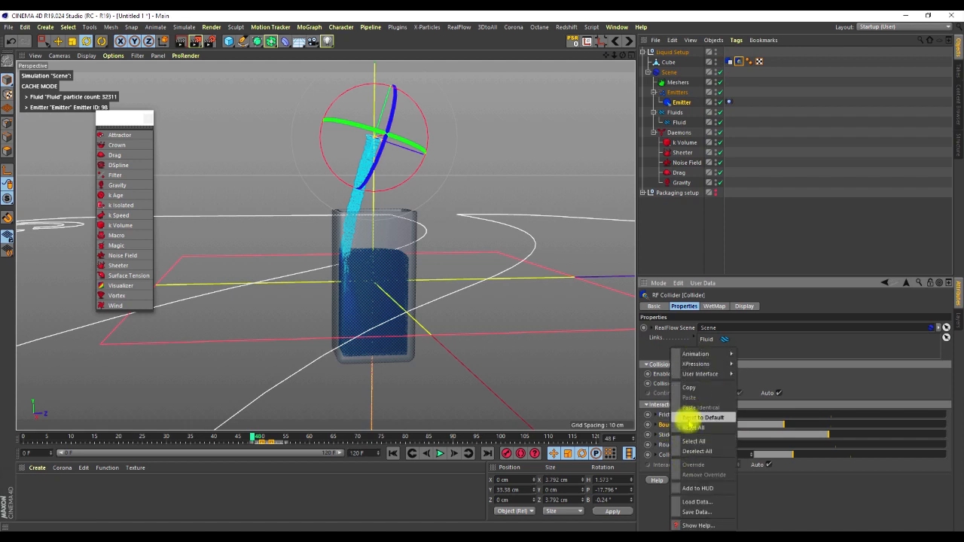
{"action": "left_click", "coordinate": [699, 420]}
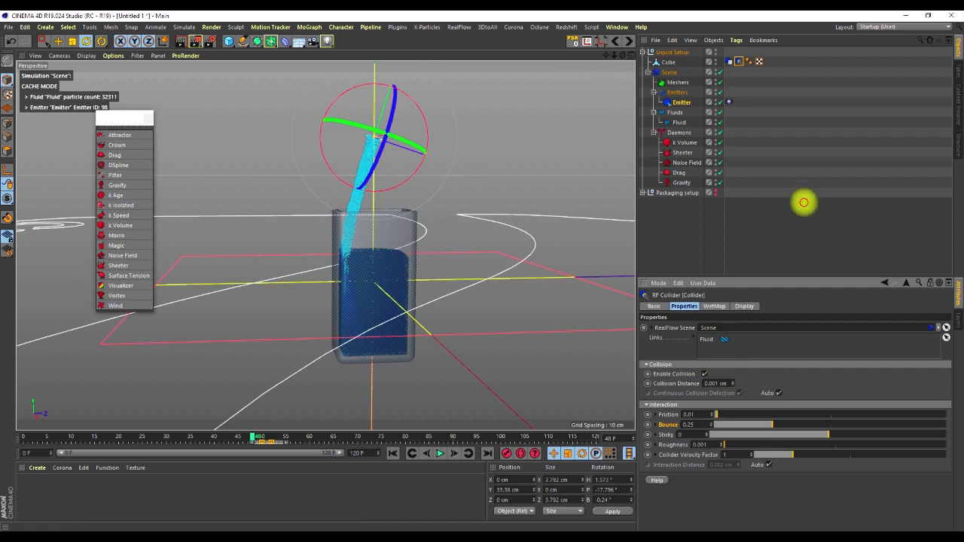
Remove the RealFlow Scene's cache, deleting this scene's cache files
{"action": "left_click", "coordinate": [669, 72]}
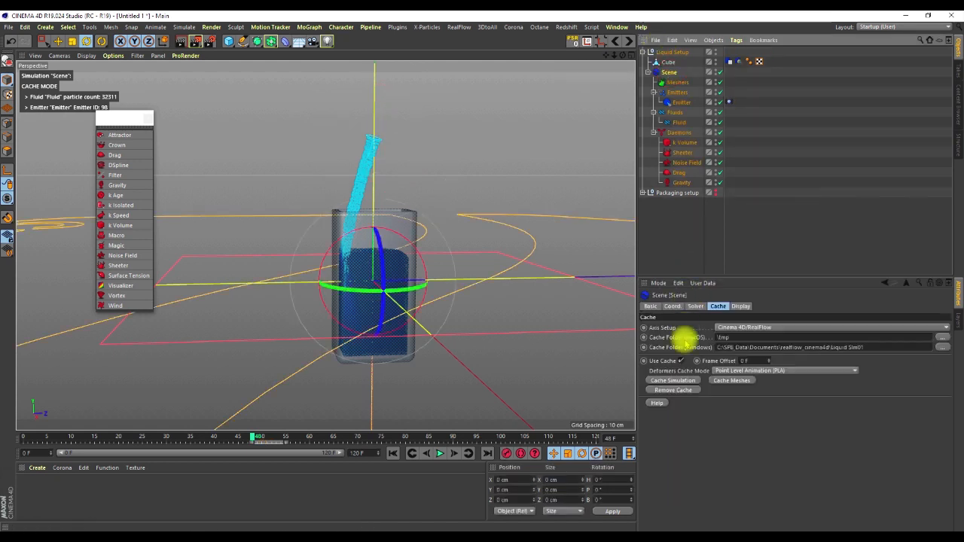
{"action": "left_click", "coordinate": [674, 389]}
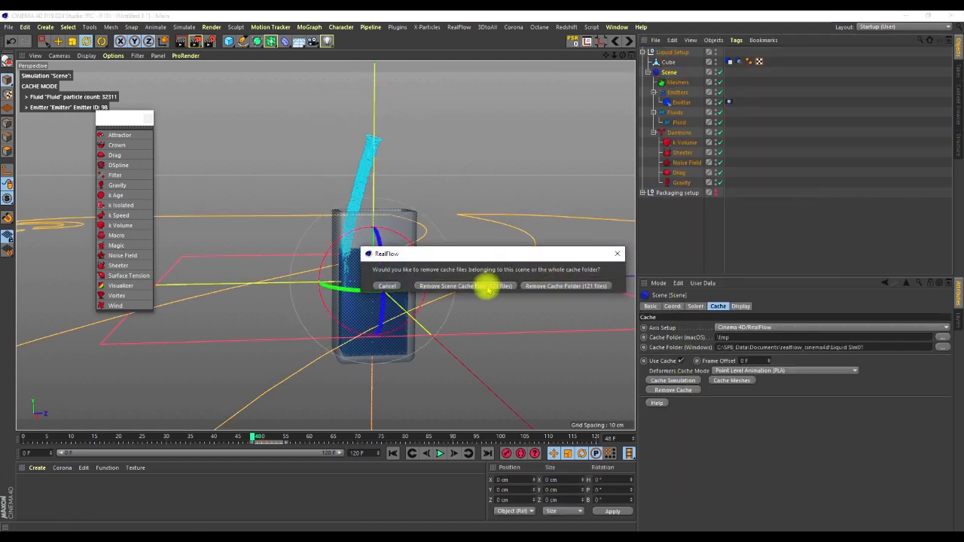
{"action": "left_click", "coordinate": [455, 287]}
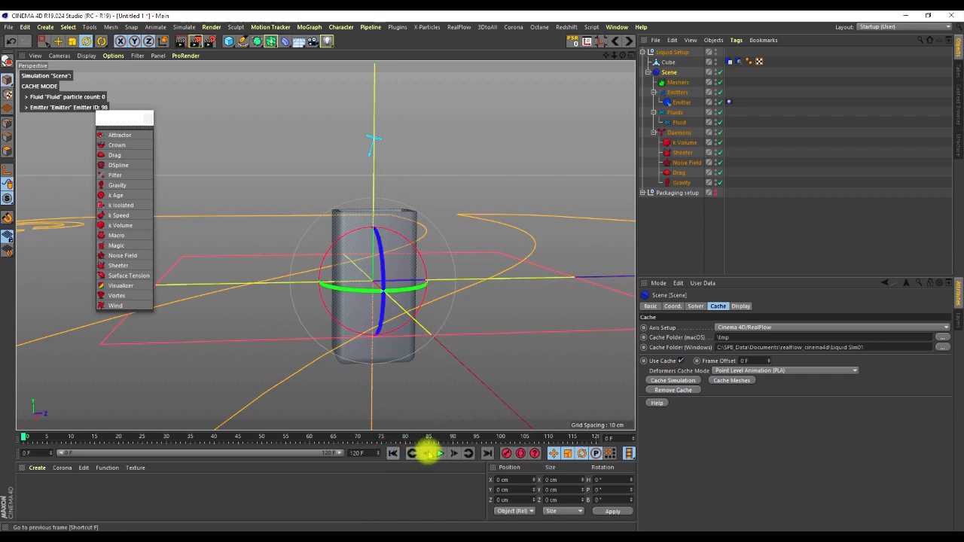
Re-simulate the pour from the first frame with the updated collider settings
{"action": "left_click", "coordinate": [431, 455]}
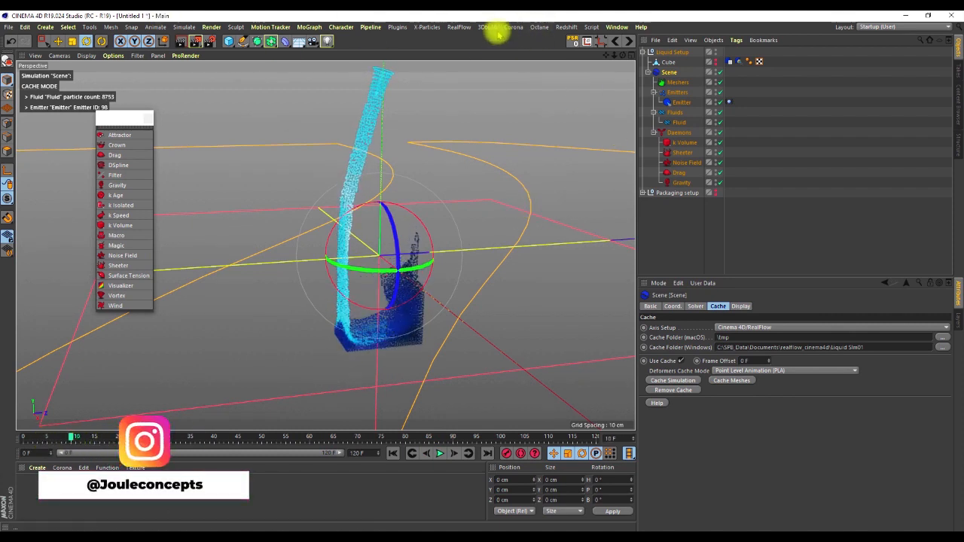
Add a RealFlow Mesher with quad topology and medium resolution, and inspect the smoothed liquid surface
{"action": "left_click", "coordinate": [459, 28]}
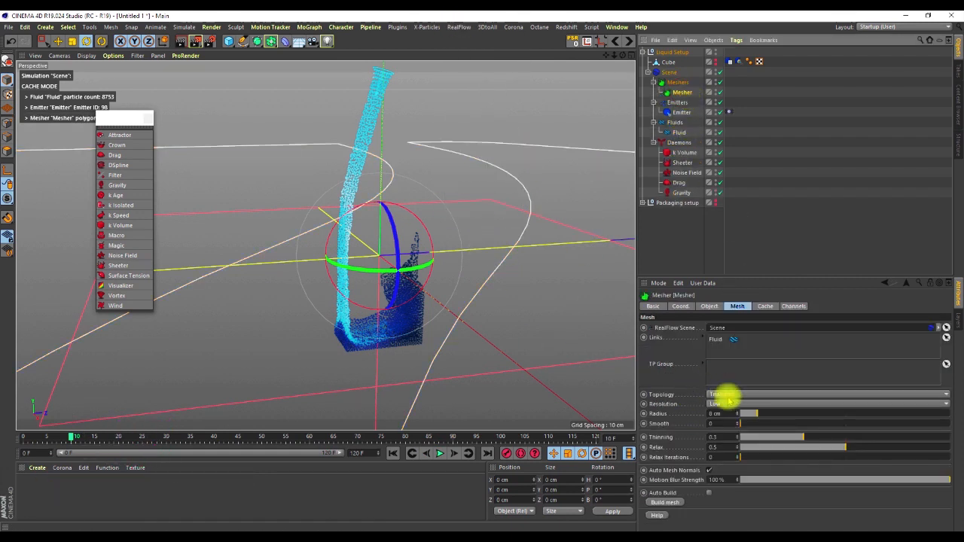
{"action": "left_click", "coordinate": [829, 404]}
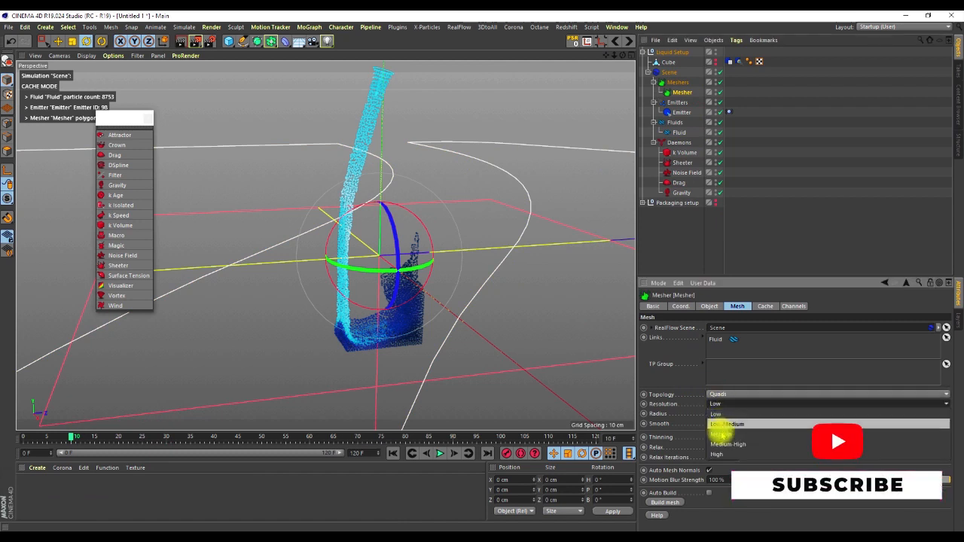
{"action": "left_click", "coordinate": [726, 422]}
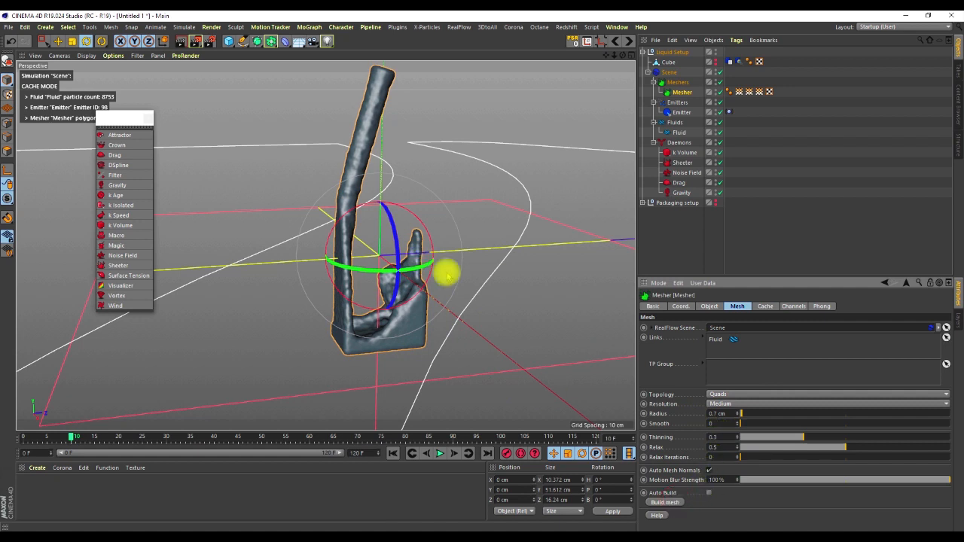
{"action": "left_click_drag", "start_coordinate": [448, 274], "coordinate": [391, 289]}
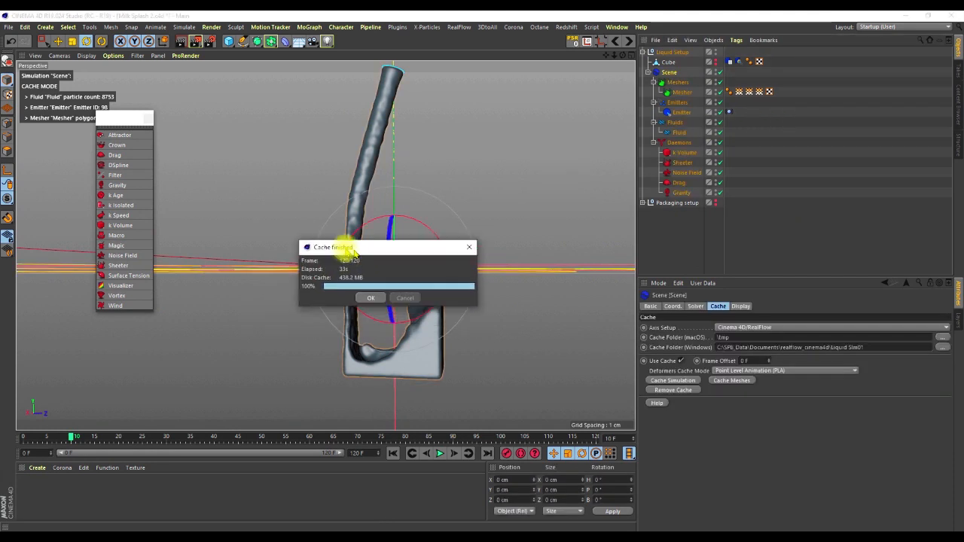
Dismiss the Cache Finished report after caching the liquid mesh for the whole simulation
{"action": "left_click", "coordinate": [371, 298]}
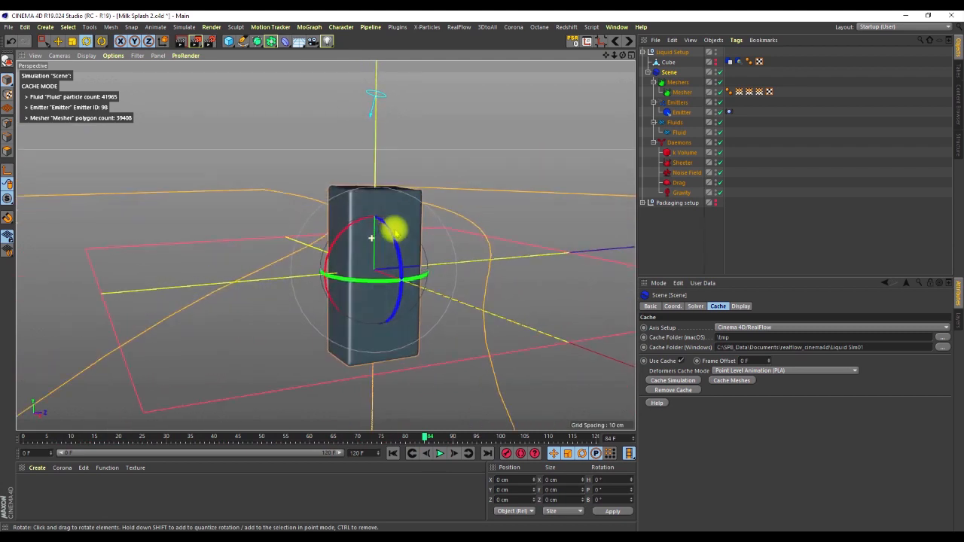
Fold the Liquid setup and Packaging setup groups in the Object Manager
{"action": "left_click_drag", "start_coordinate": [394, 229], "coordinate": [384, 223]}
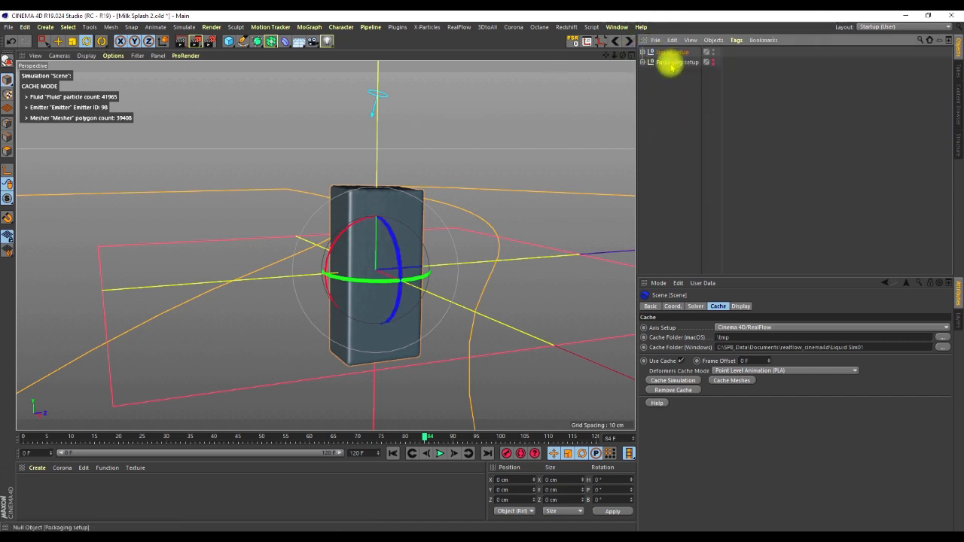
{"action": "mouse_move", "coordinate": [672, 62]}
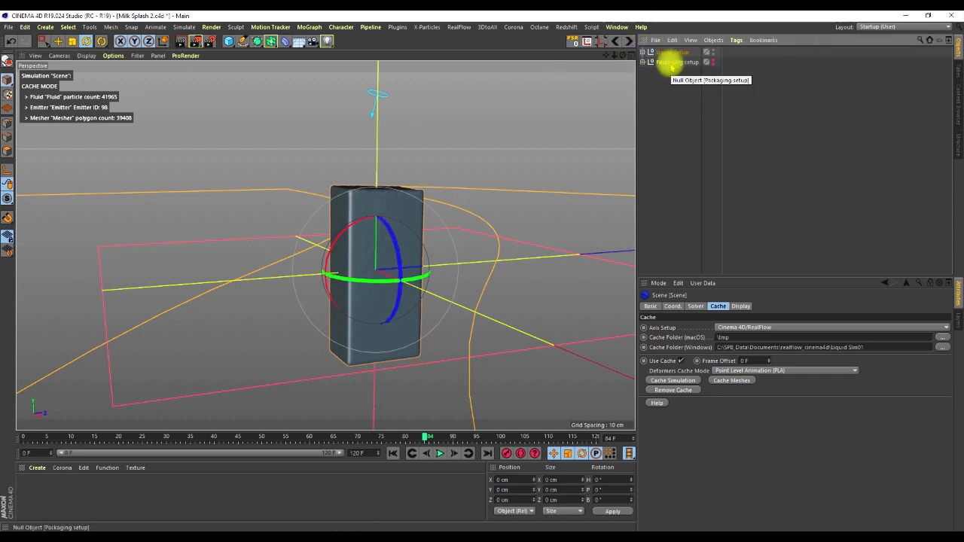